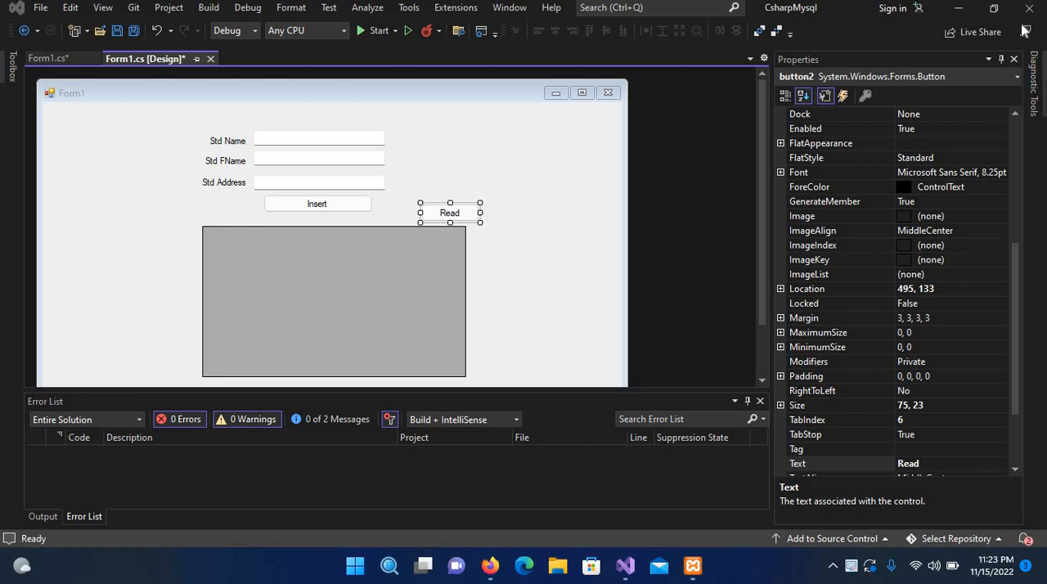
pyautogui.moveTo(368, 41)
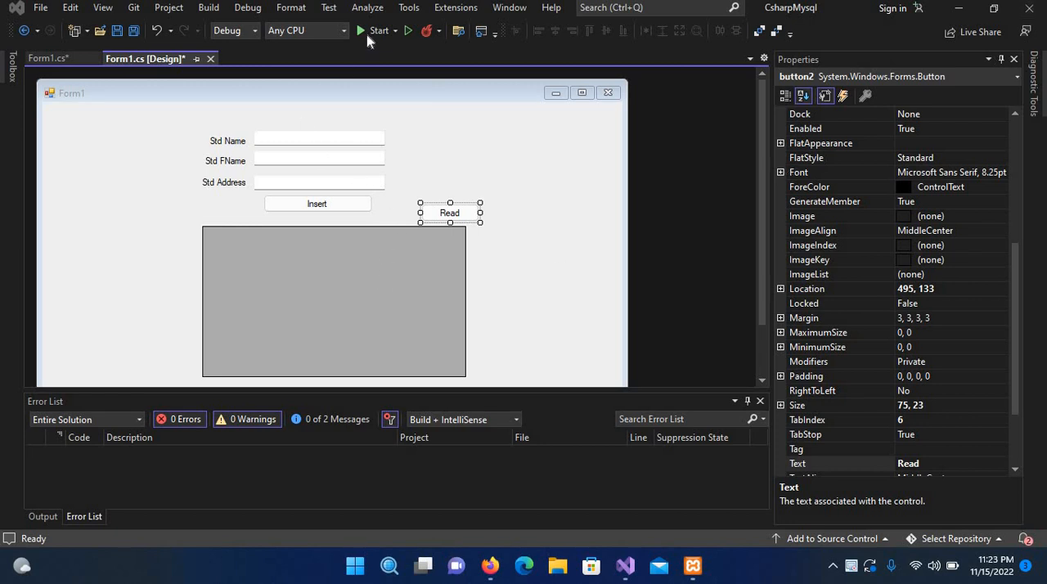
# Run the form app and insert student Khan, father name gul, address peshawar
pyautogui.click(378, 30)
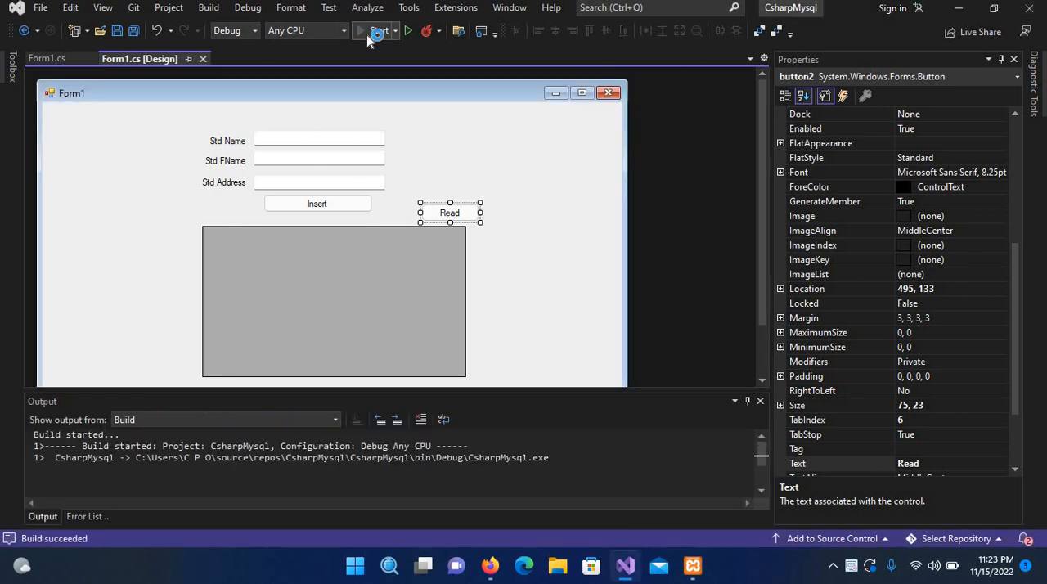
pyautogui.click(408, 31)
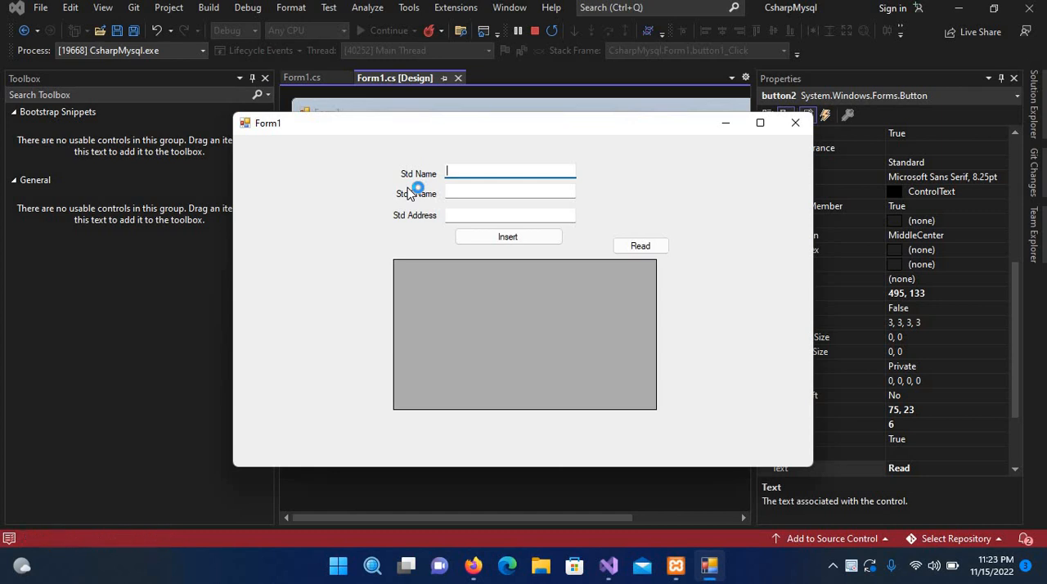
pyautogui.write('Khan')
pyautogui.click(510, 192)
pyautogui.write('g')
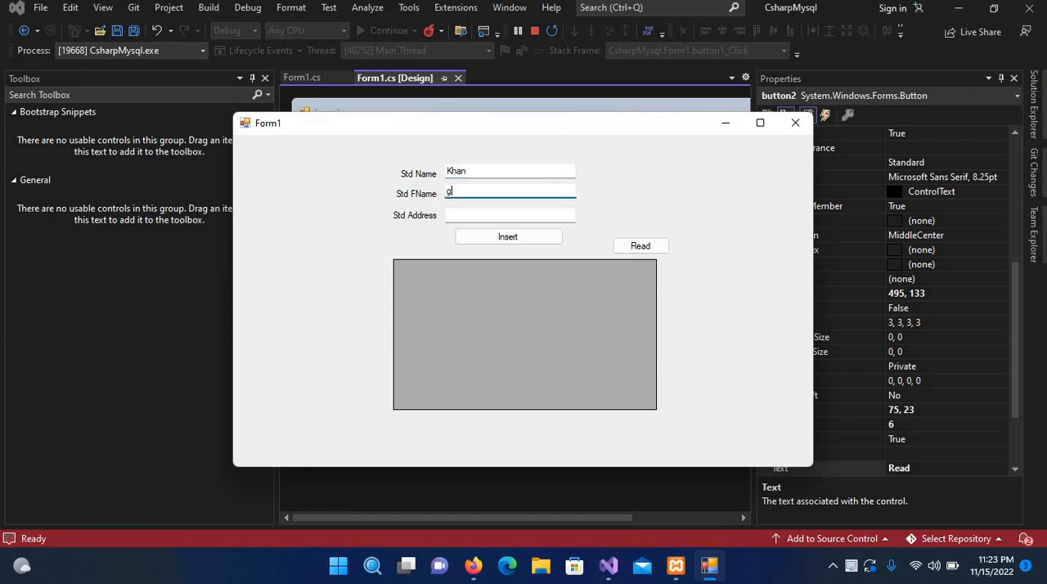
pyautogui.write('ul')
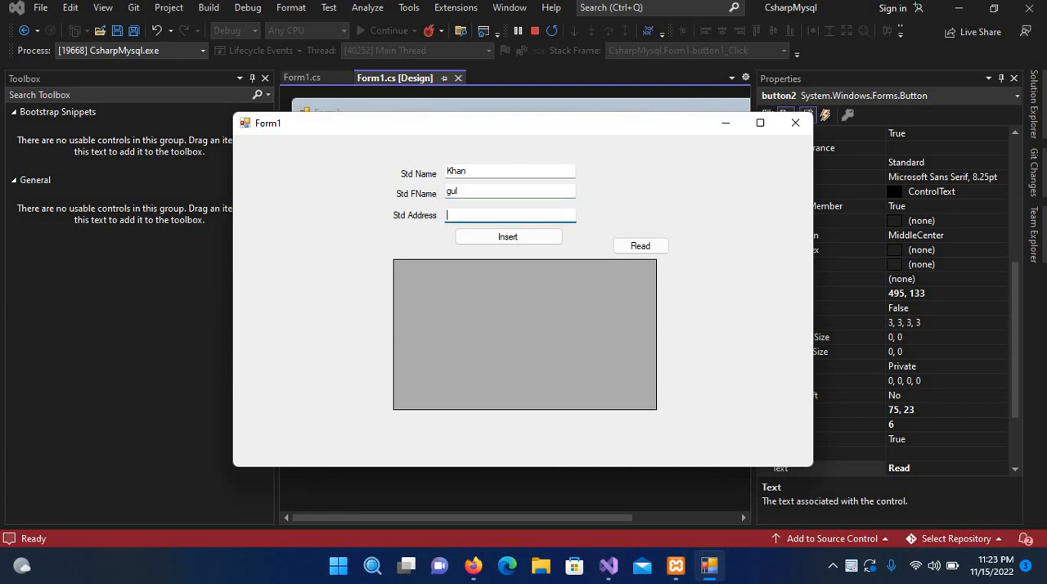
pyautogui.write('pesha')
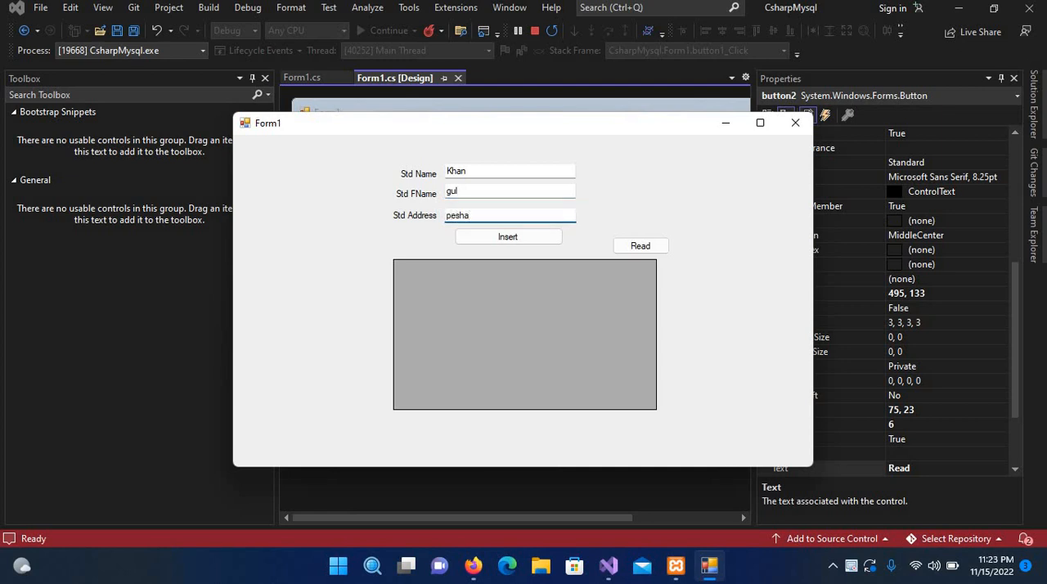
pyautogui.write('war')
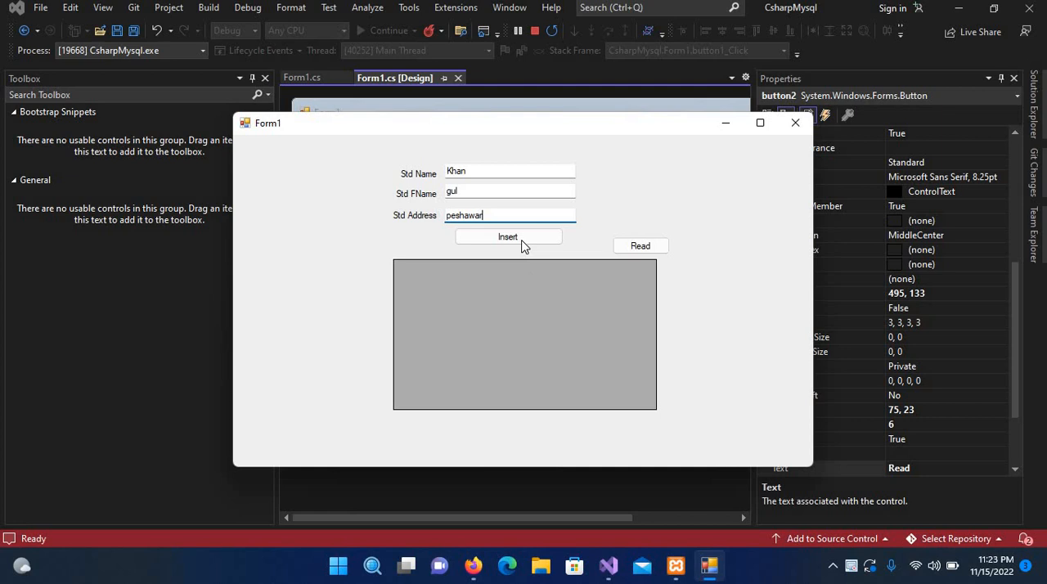
pyautogui.click(507, 236)
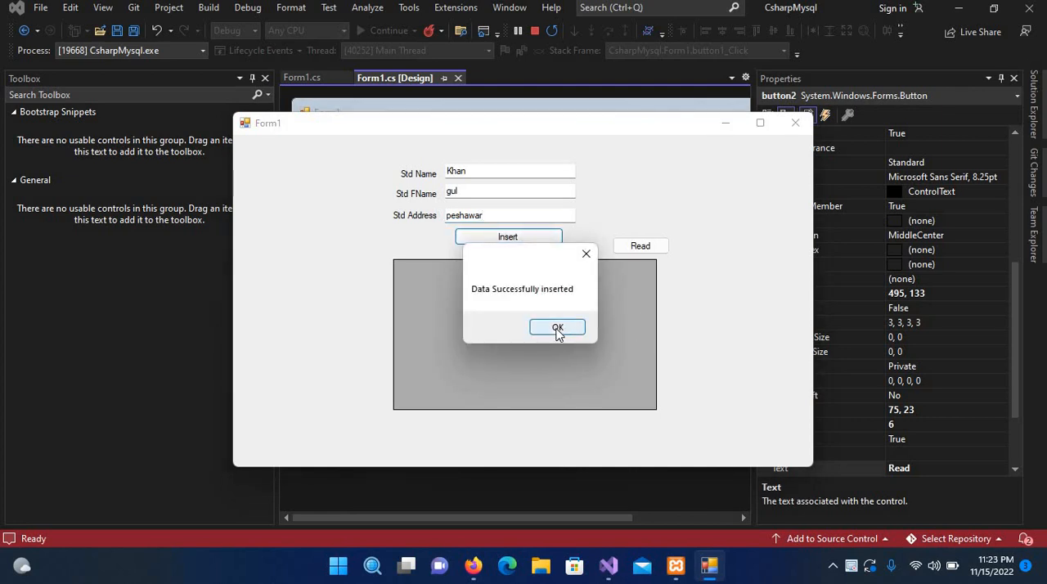
pyautogui.click(557, 327)
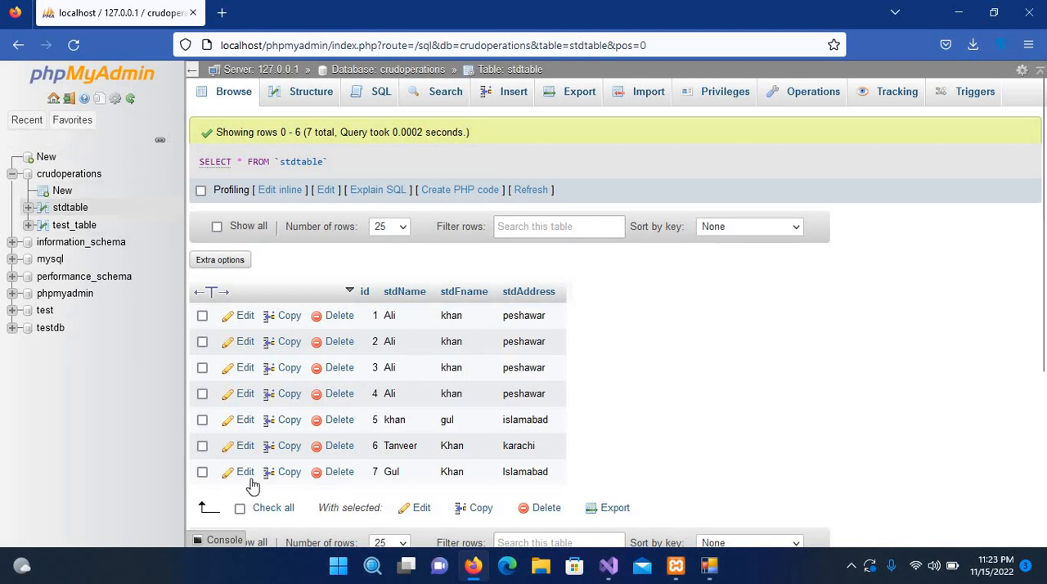
pyautogui.moveTo(96, 170)
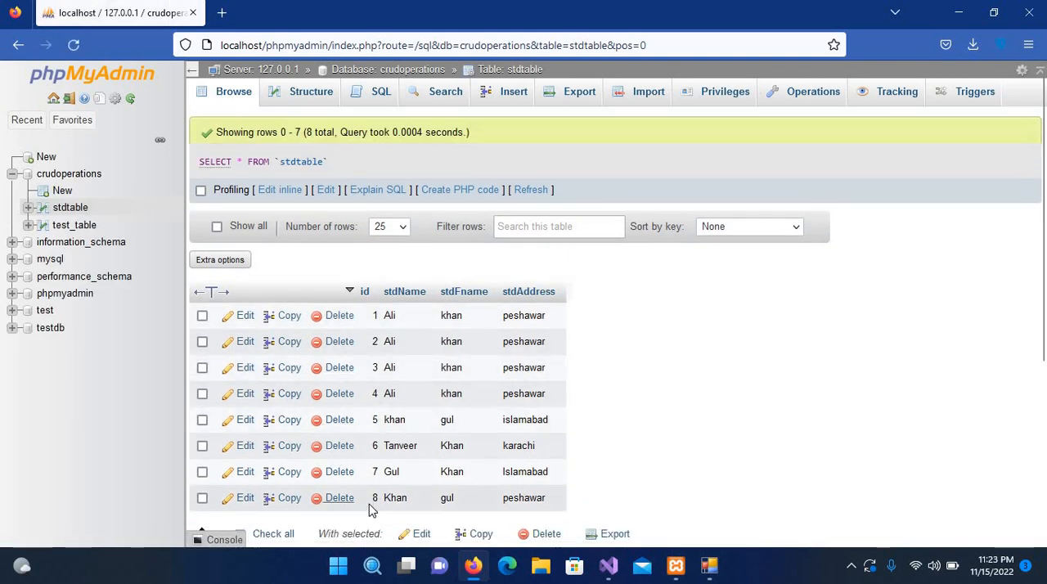
pyautogui.moveTo(484, 501)
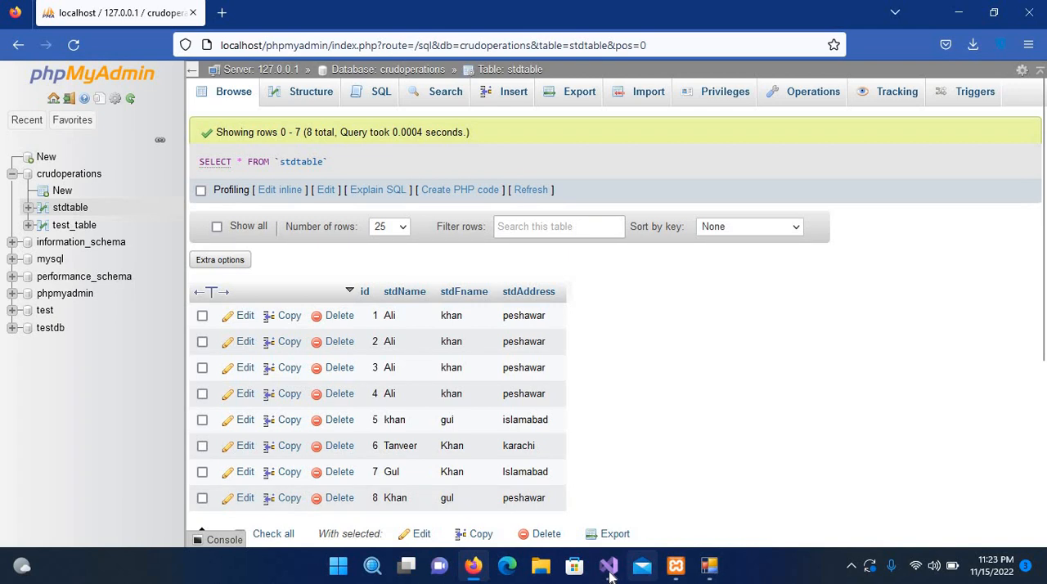
# Stop debugging, check the data grid's name, and create the Read button's button2_Click handler
pyautogui.click(607, 565)
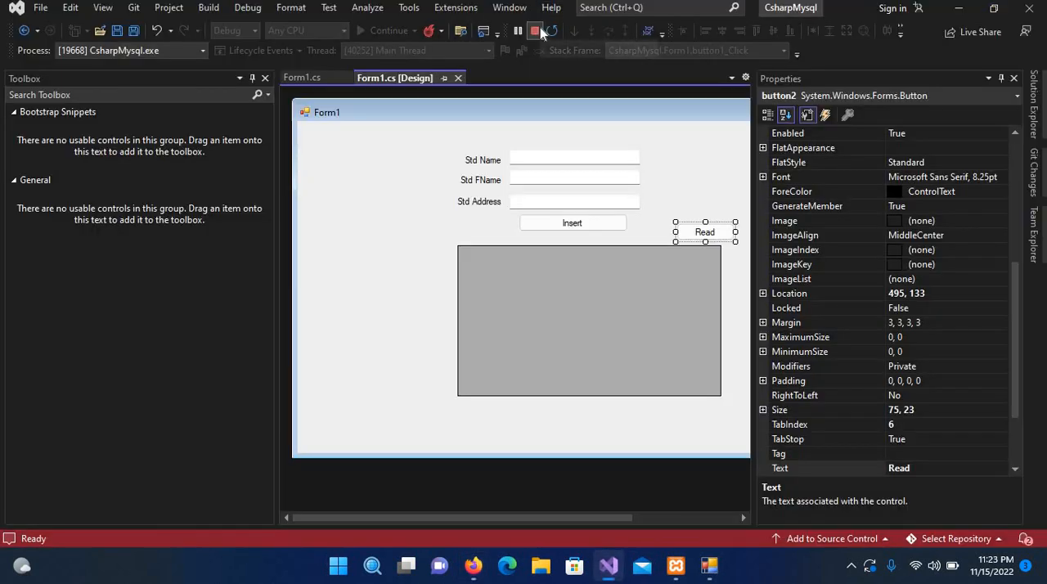
pyautogui.click(535, 31)
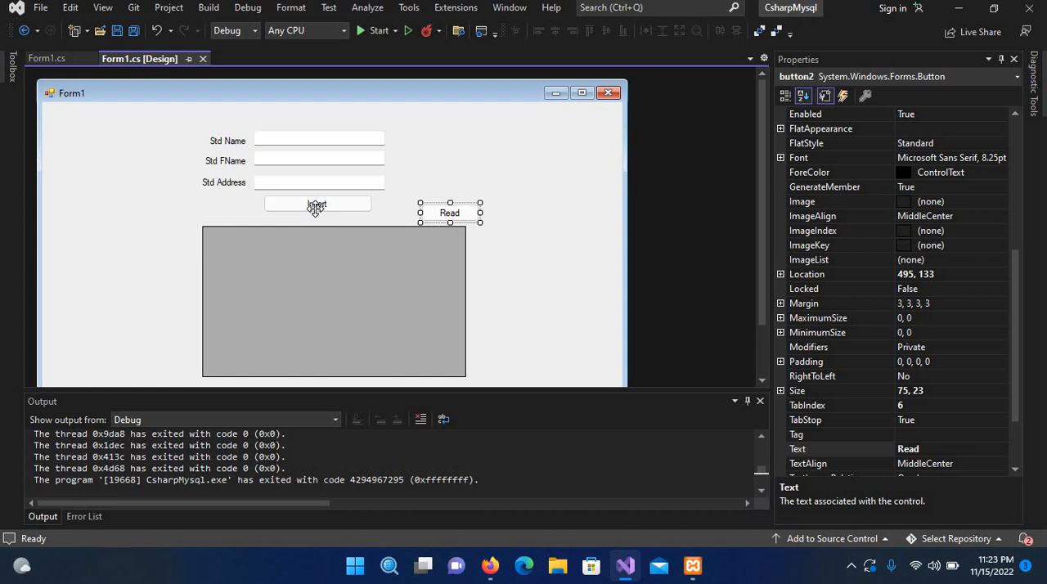
pyautogui.moveTo(333, 265)
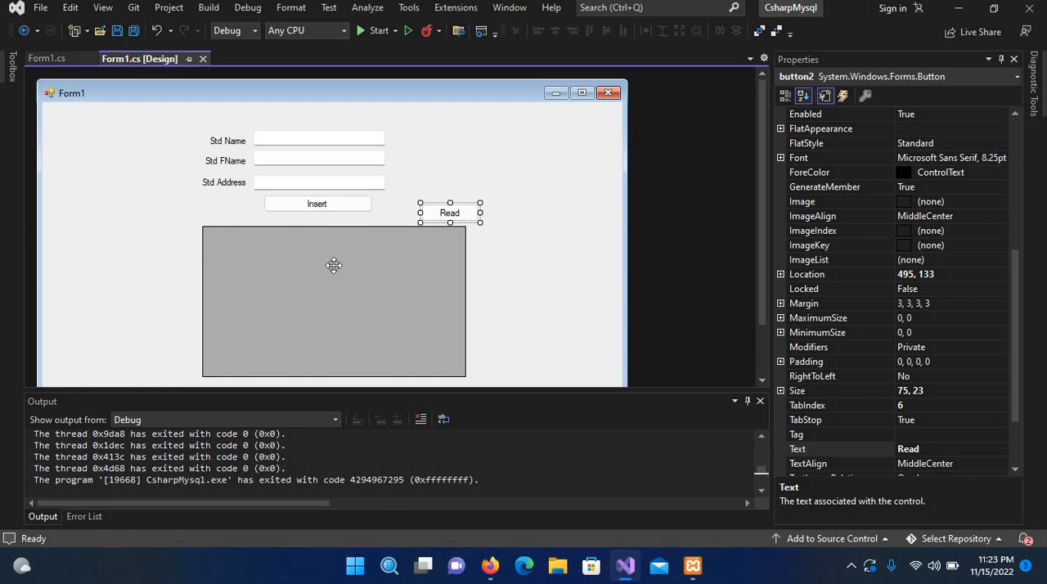
pyautogui.click(334, 301)
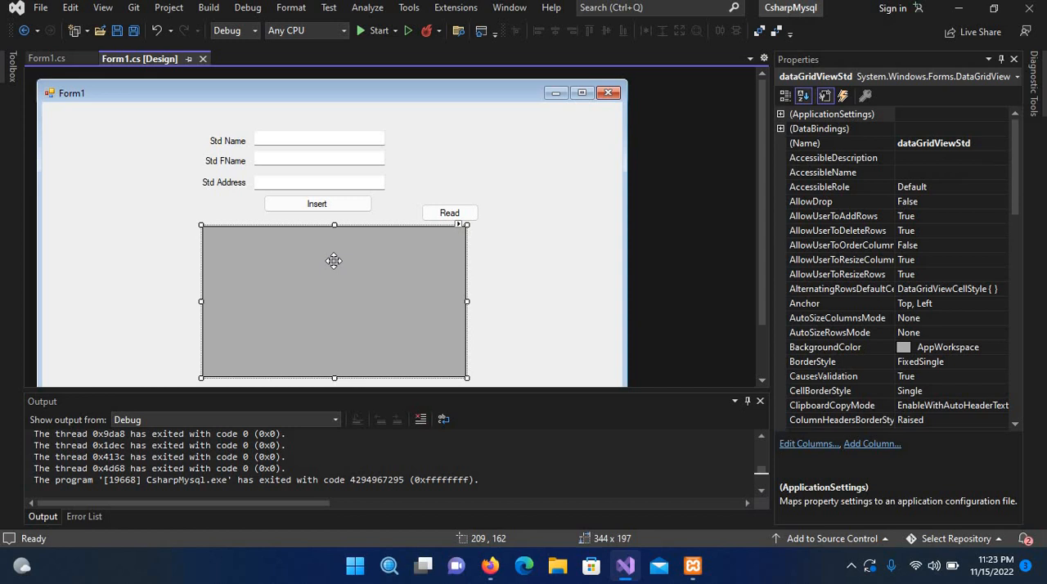
pyautogui.moveTo(343, 251)
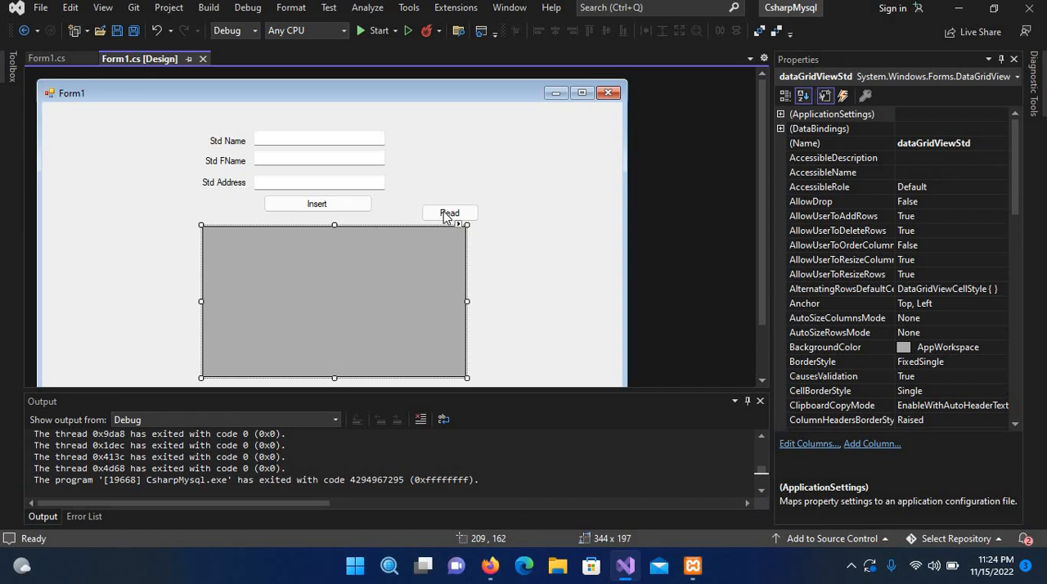
pyautogui.doubleClick(449, 213)
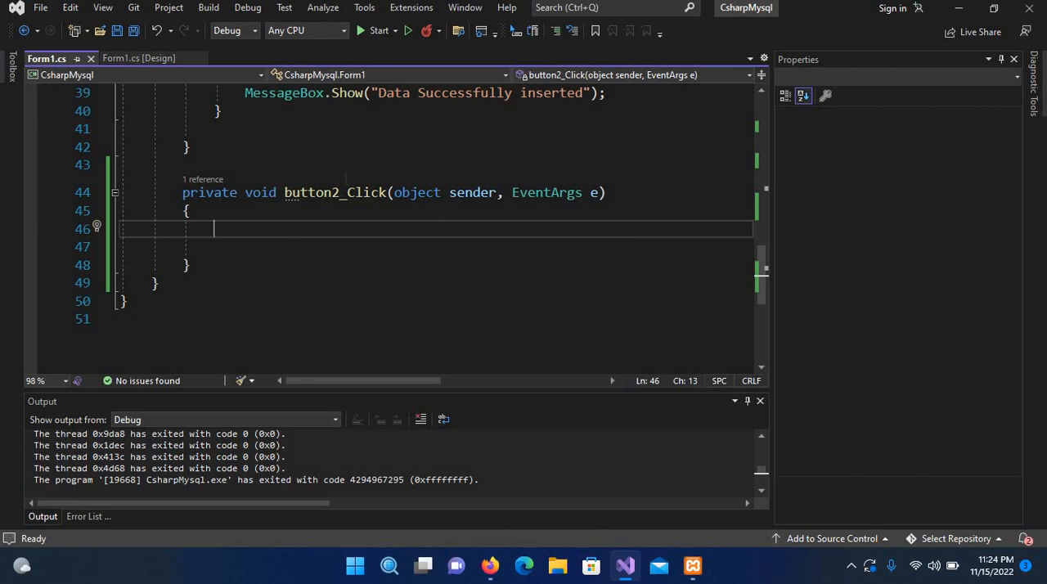
# Move the server, uid, password and database declarations from button1_Click to class level
pyautogui.scroll(3)
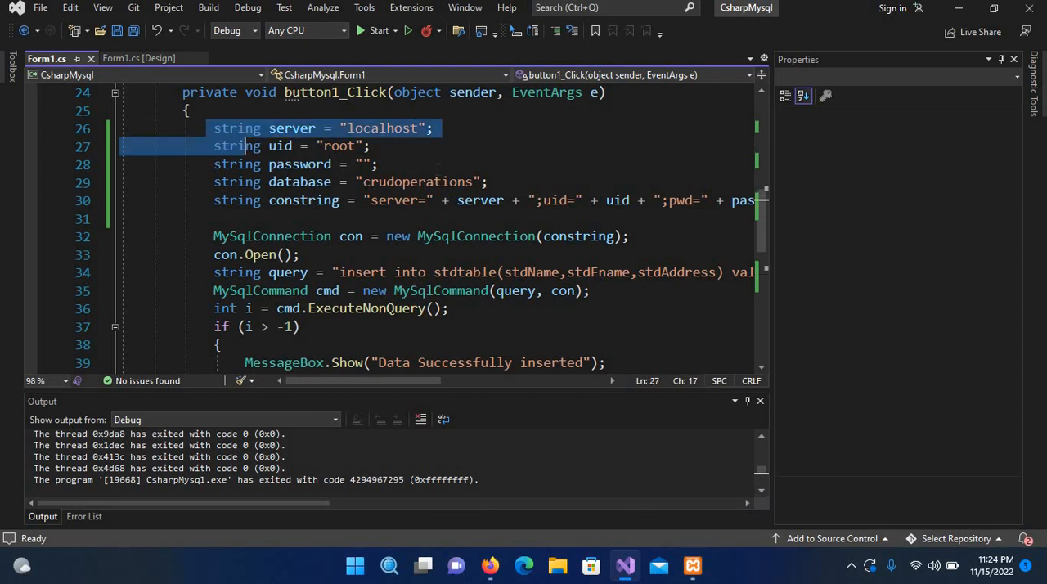
pyautogui.moveTo(244, 146); pyautogui.dragTo(489, 182)
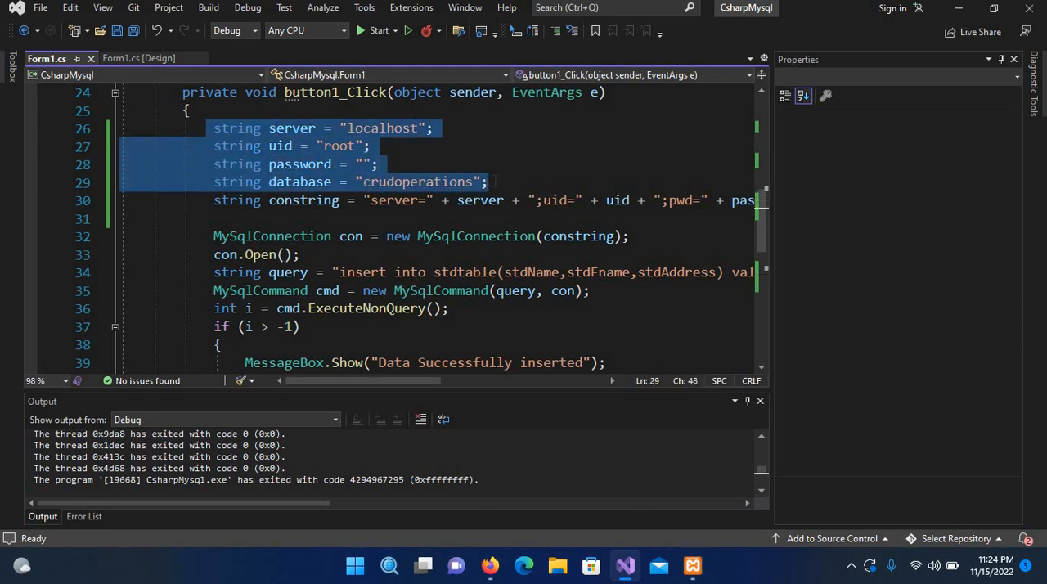
pyautogui.scroll(3)
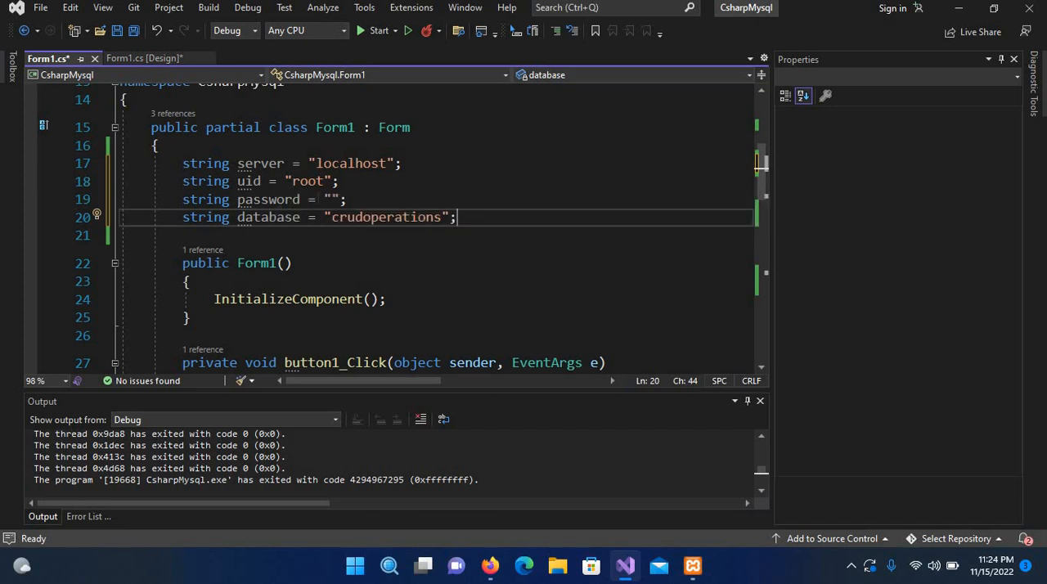
pyautogui.scroll(-3)
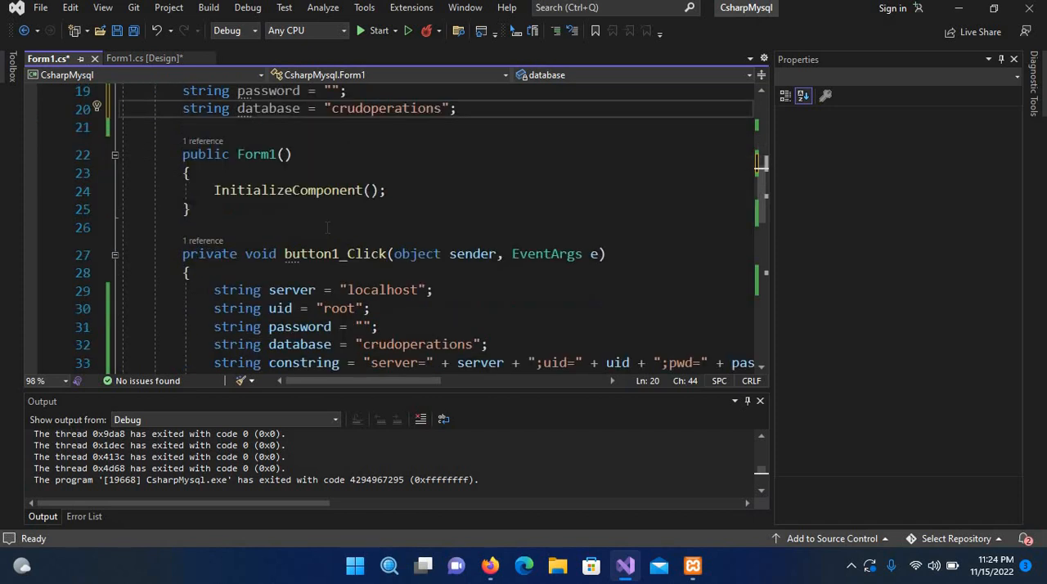
pyautogui.scroll(-3)
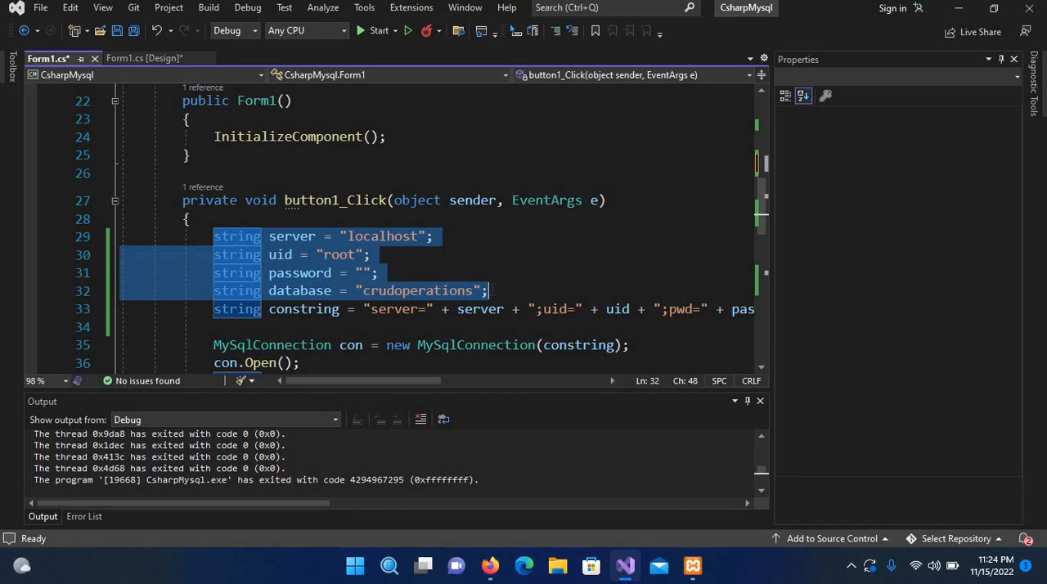
pyautogui.press('Delete')
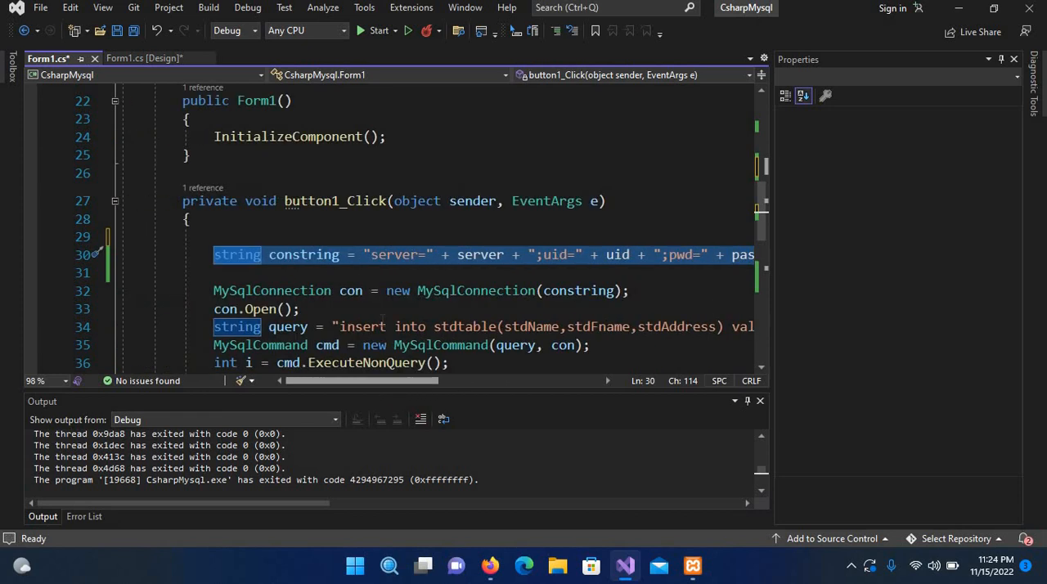
pyautogui.scroll(-3)
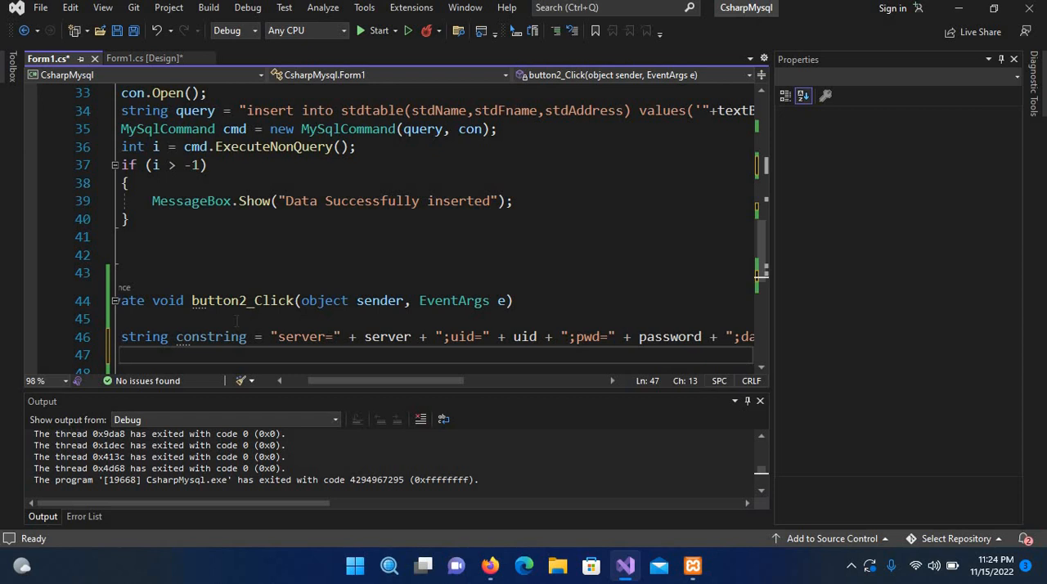
# Hide the output, error list and properties panes to widen the code editor
pyautogui.click(85, 516)
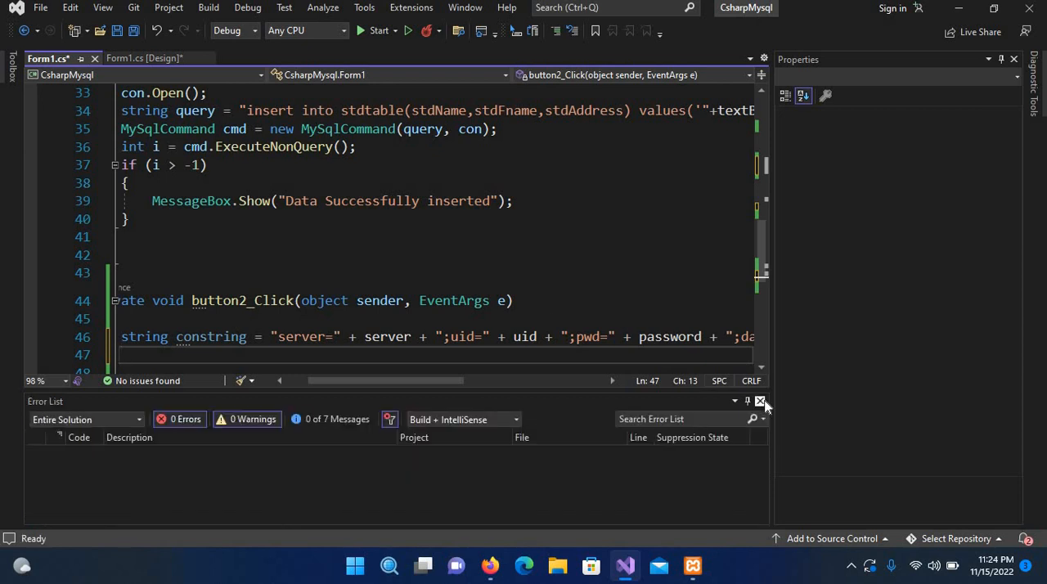
pyautogui.click(760, 402)
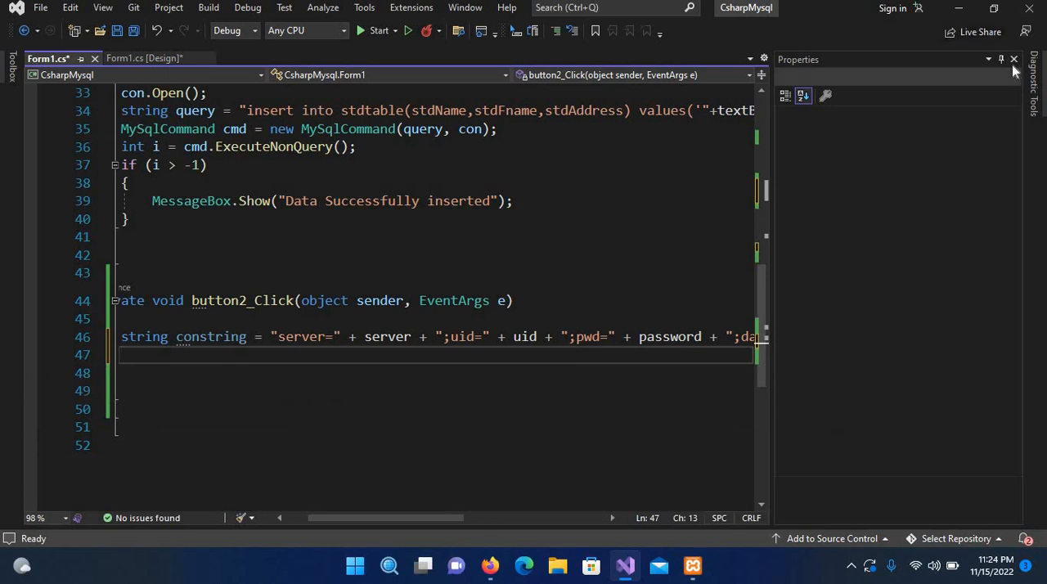
pyautogui.click(1013, 59)
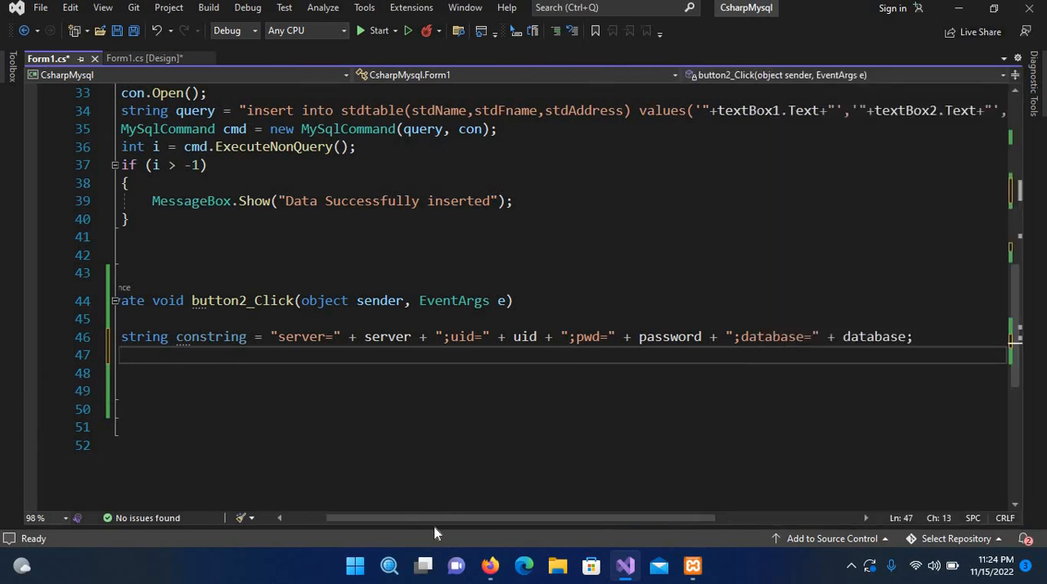
# Declare MySqlConnection connection = new MySqlConnection(constring) in button2_Click
pyautogui.write('M')
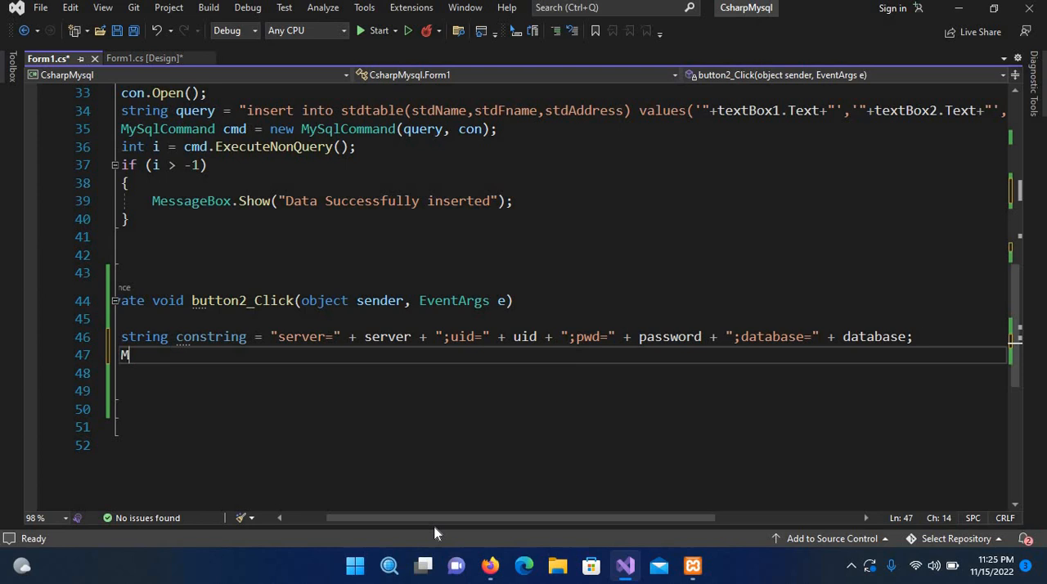
pyautogui.write('ysql')
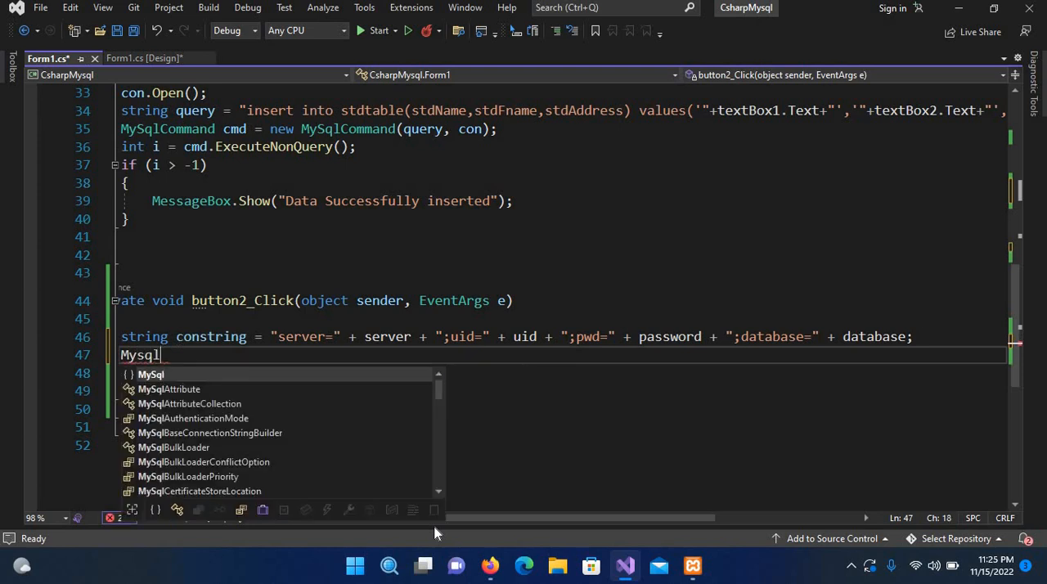
pyautogui.write('Connection')
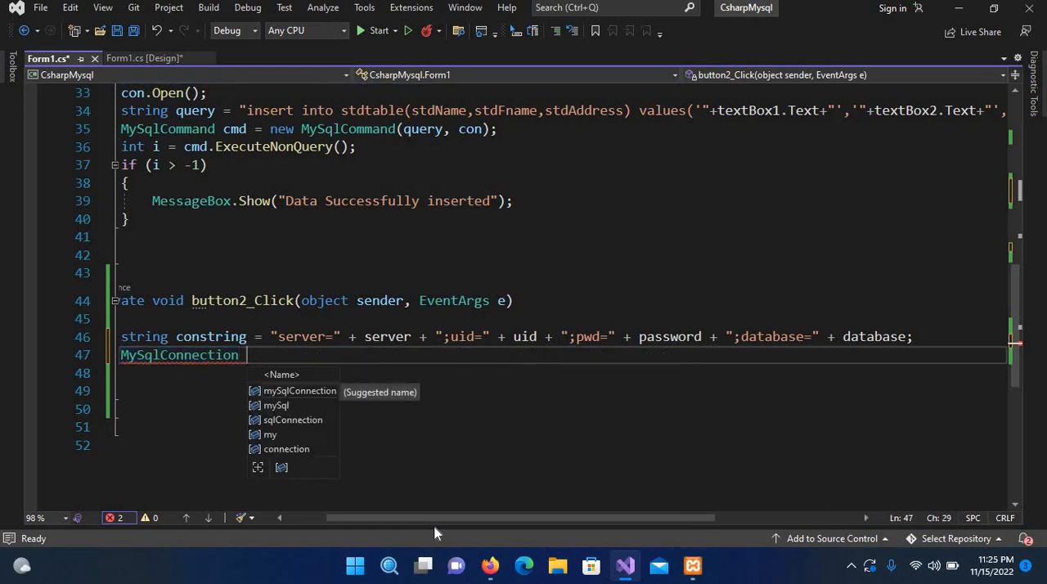
pyautogui.write('connection = new')
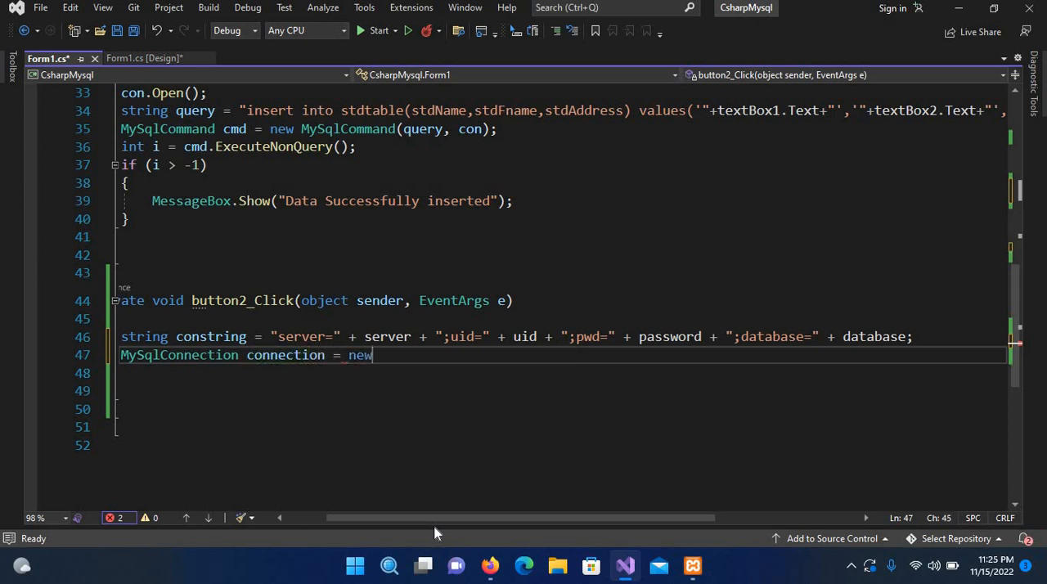
pyautogui.write('Mys')
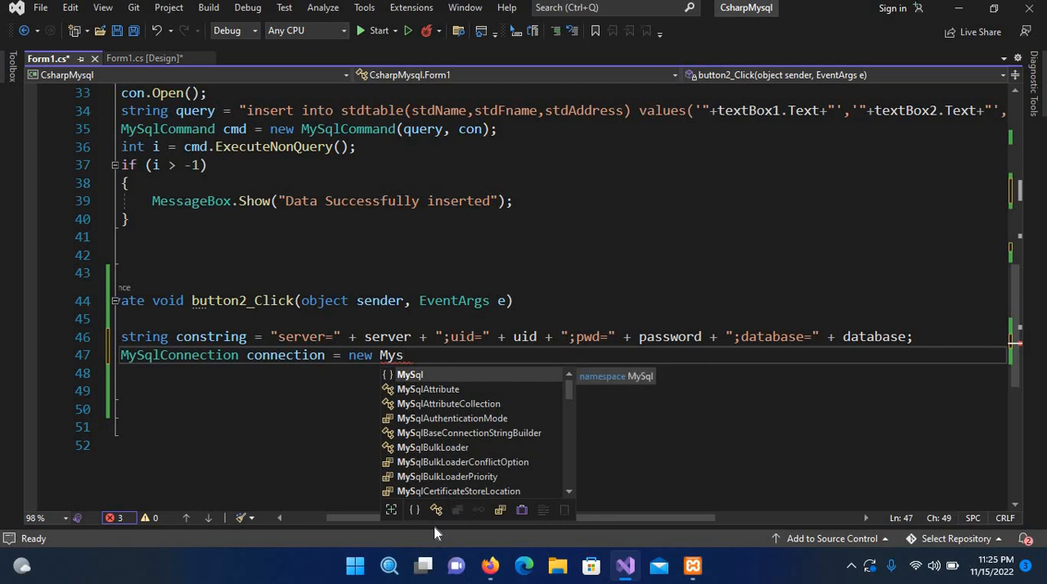
pyautogui.write('s')
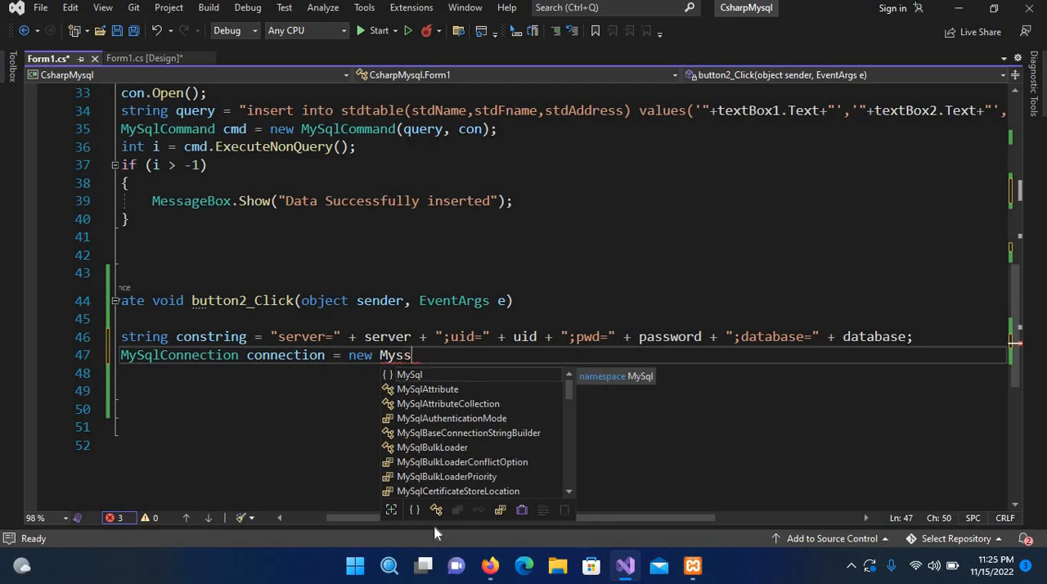
pyautogui.write('l')
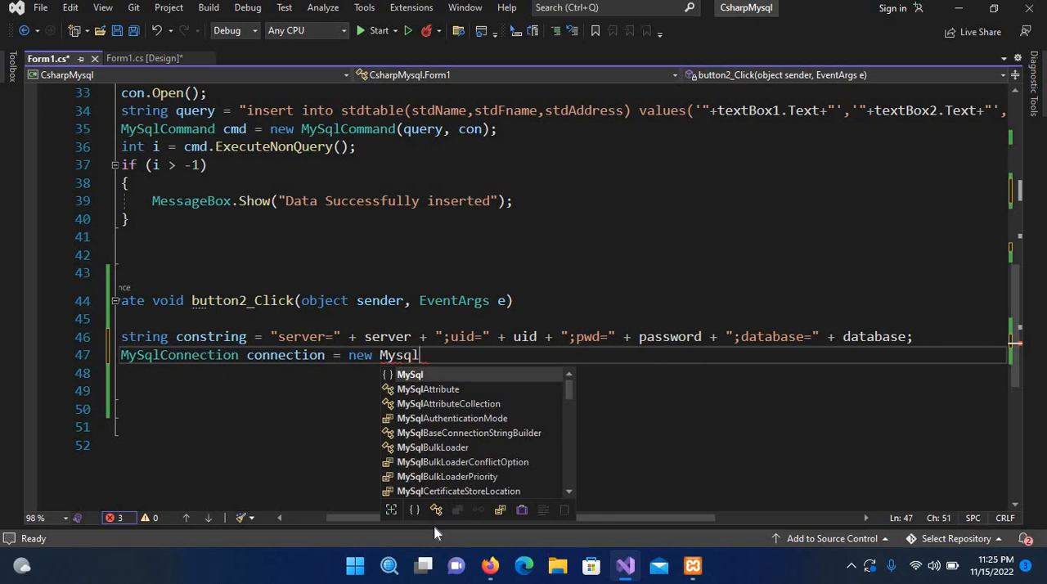
pyautogui.write('Connection')
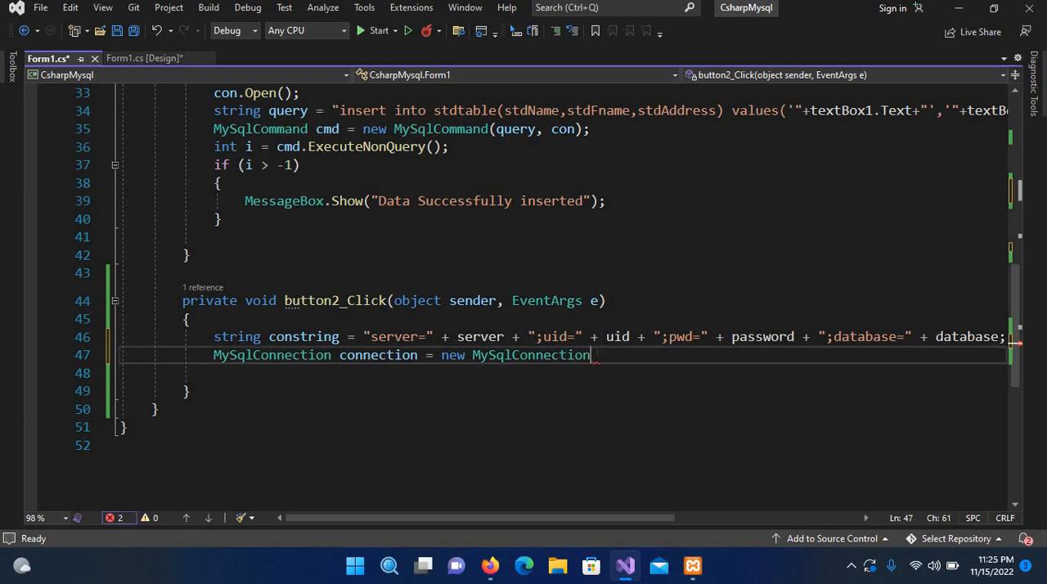
pyautogui.write('(')
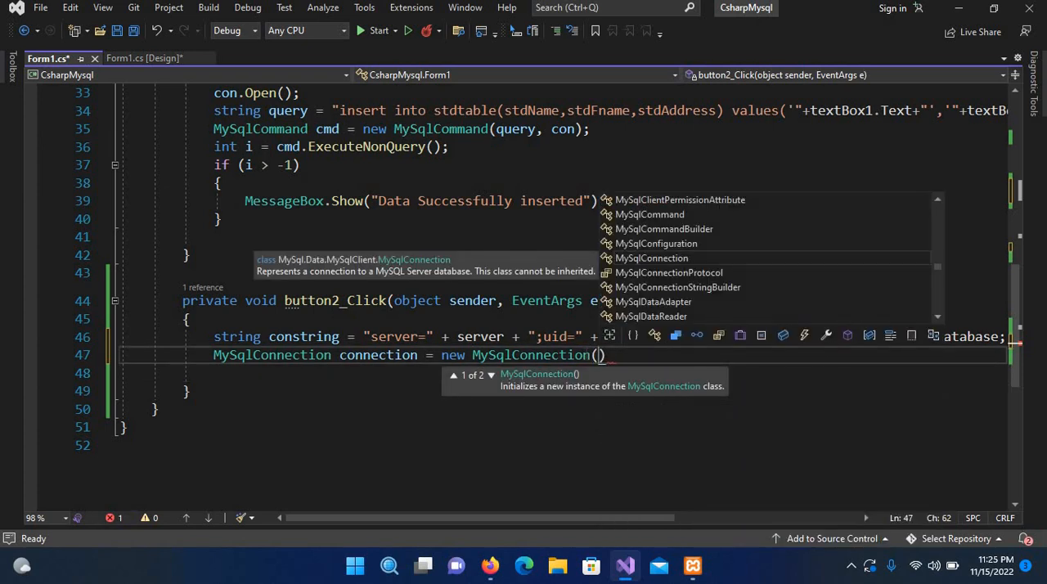
pyautogui.write('constring')
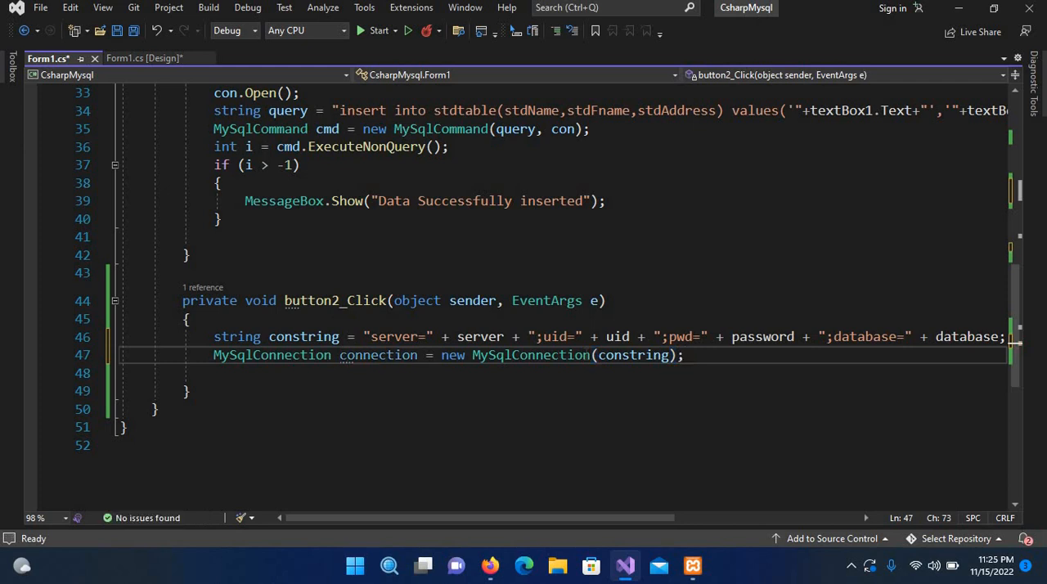
# On a new line, start typing MySqlCommand cmd = new MySqlCommand(
pyautogui.press('enter')
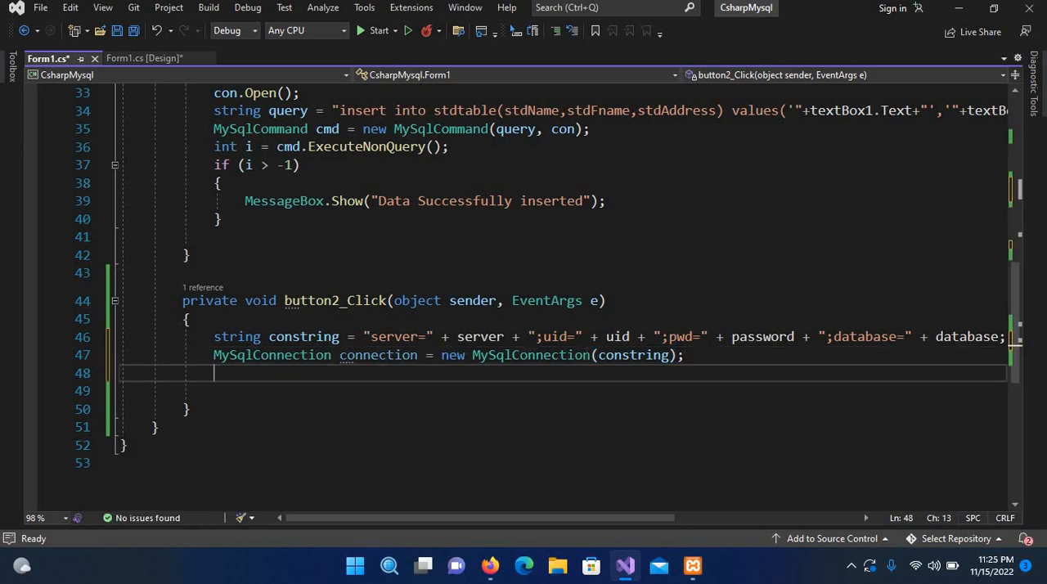
pyautogui.write('MySqlCommand c')
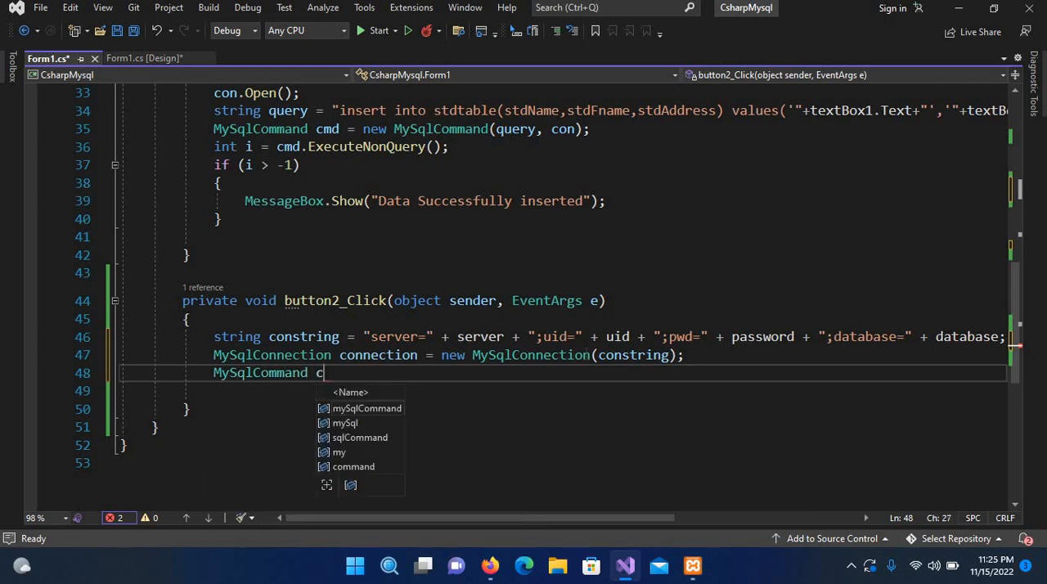
pyautogui.write('md = new')
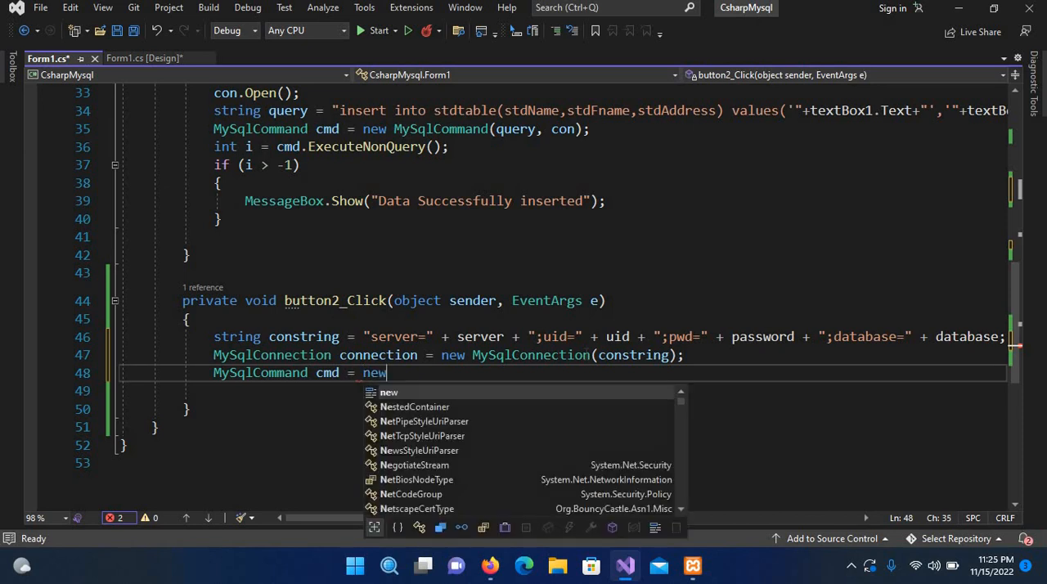
pyautogui.write('Mys')
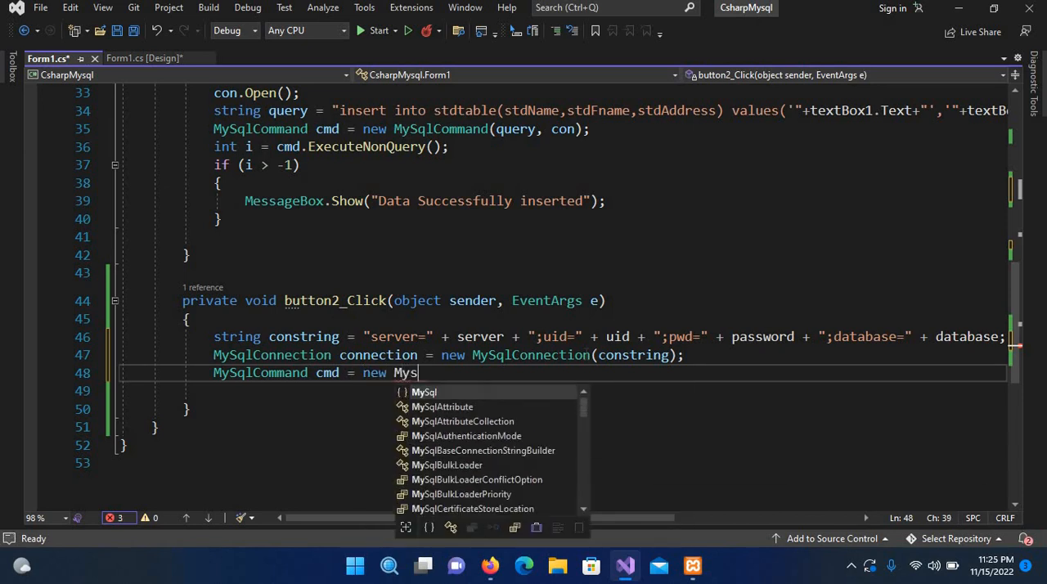
pyautogui.write('lC')
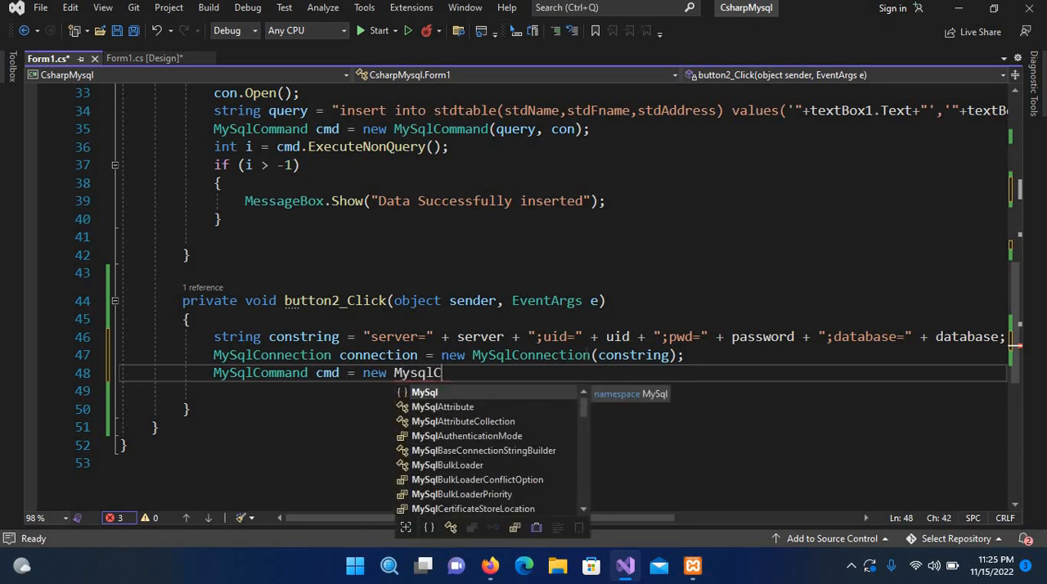
pyautogui.write('ommand(')
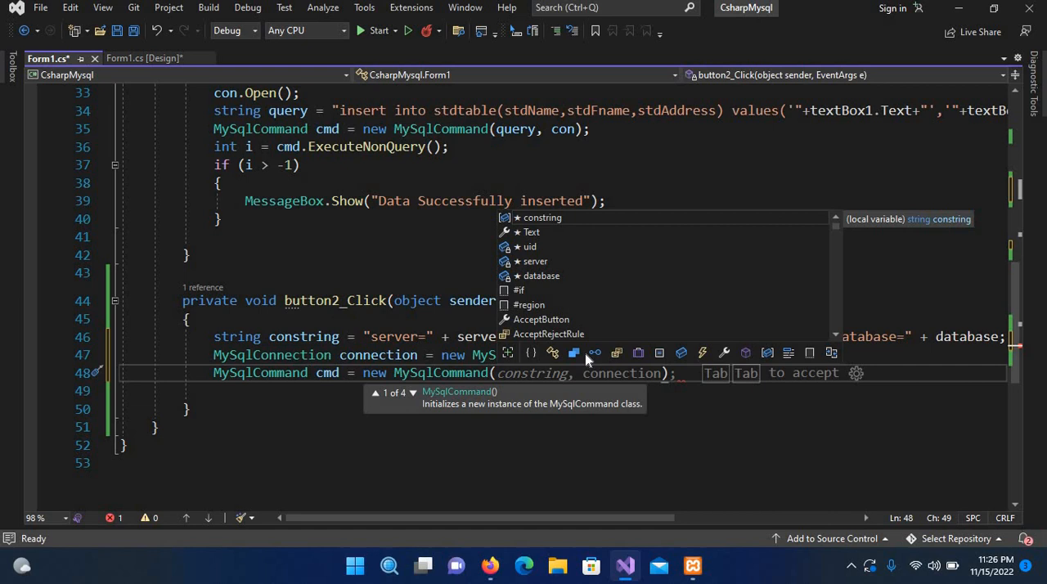
pyautogui.moveTo(689, 397)
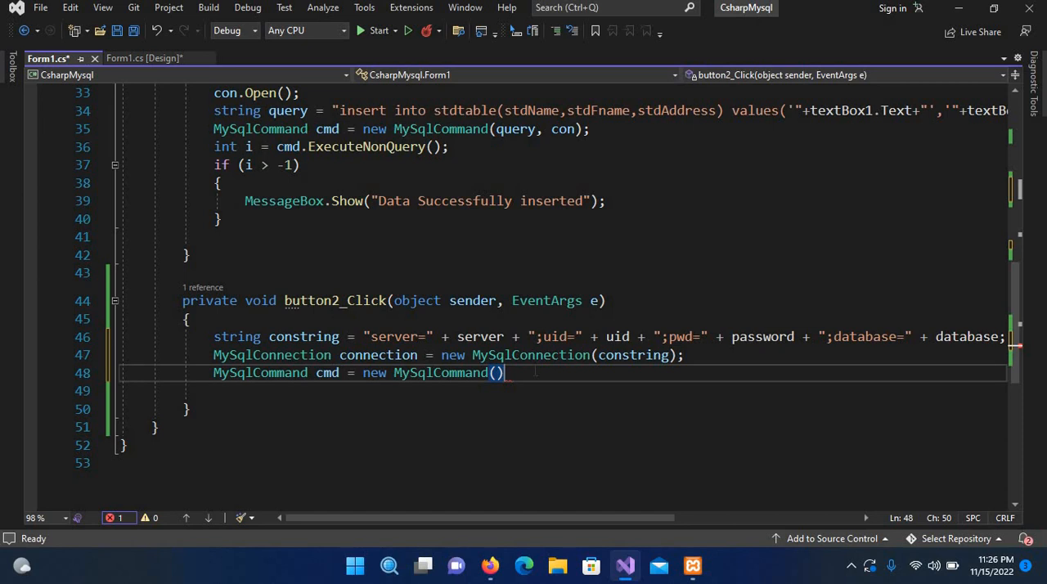
# End the cmd line and add connection.Open(); above it
pyautogui.write(';')
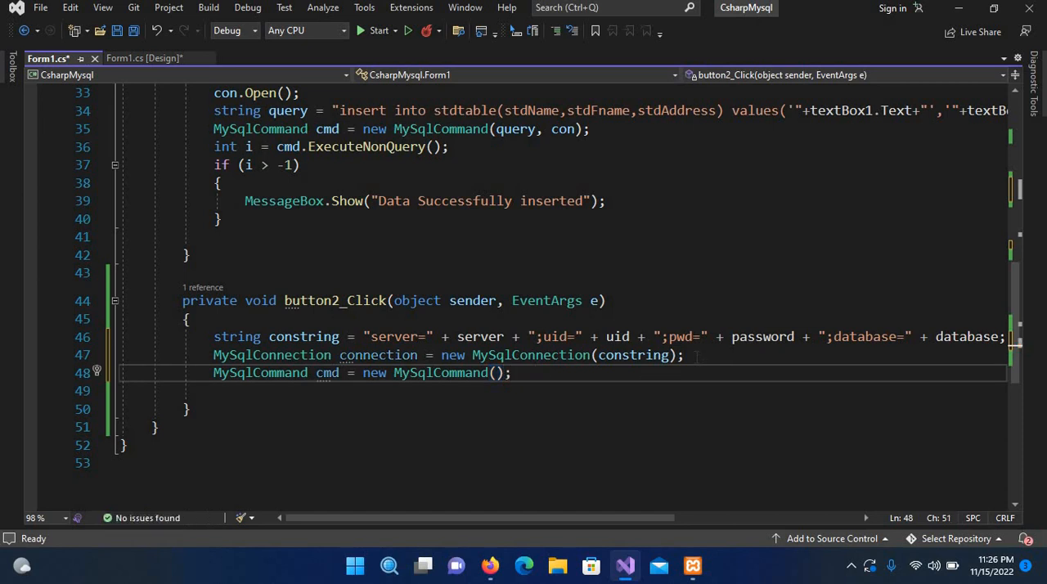
pyautogui.press('Return')
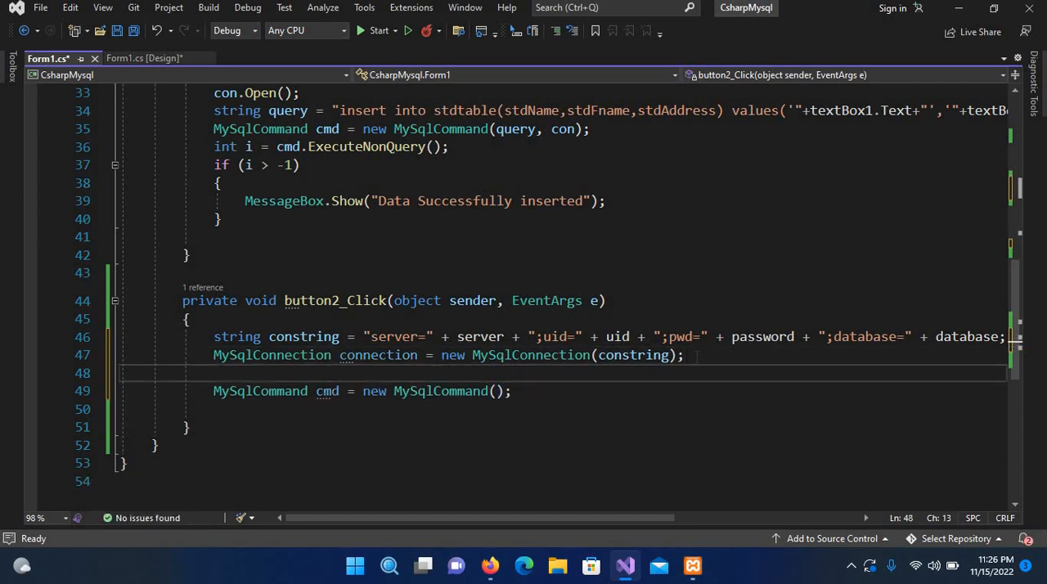
pyautogui.write('connection.Open();')
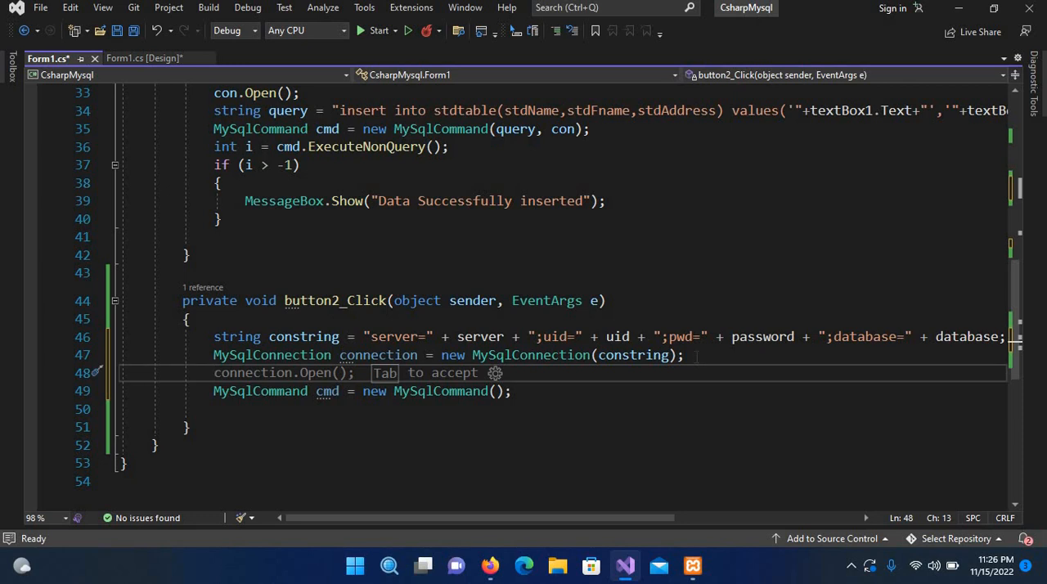
# Start the query string "select * from std"
pyautogui.write('string q')
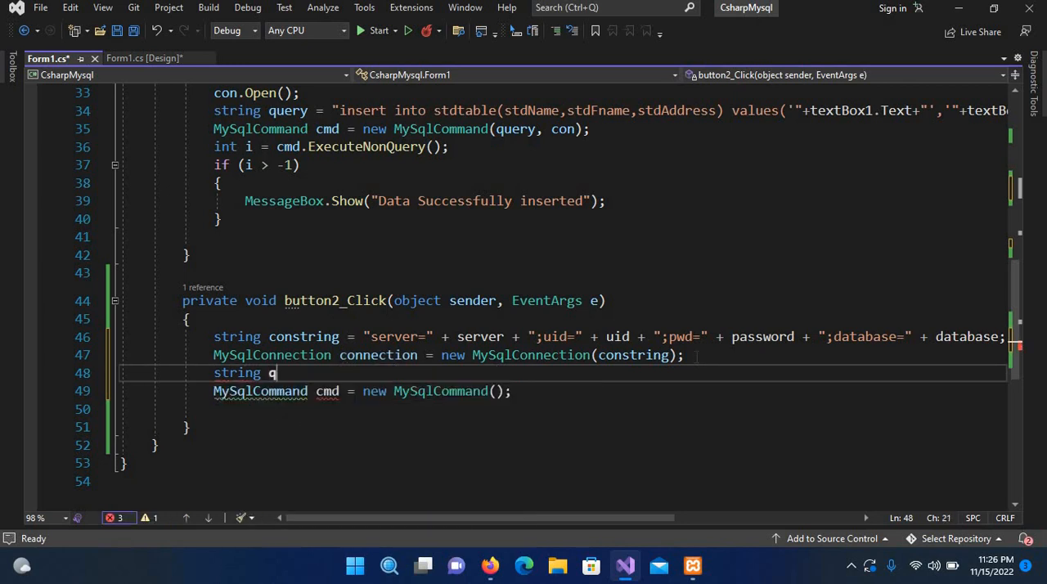
pyautogui.write('uery =')
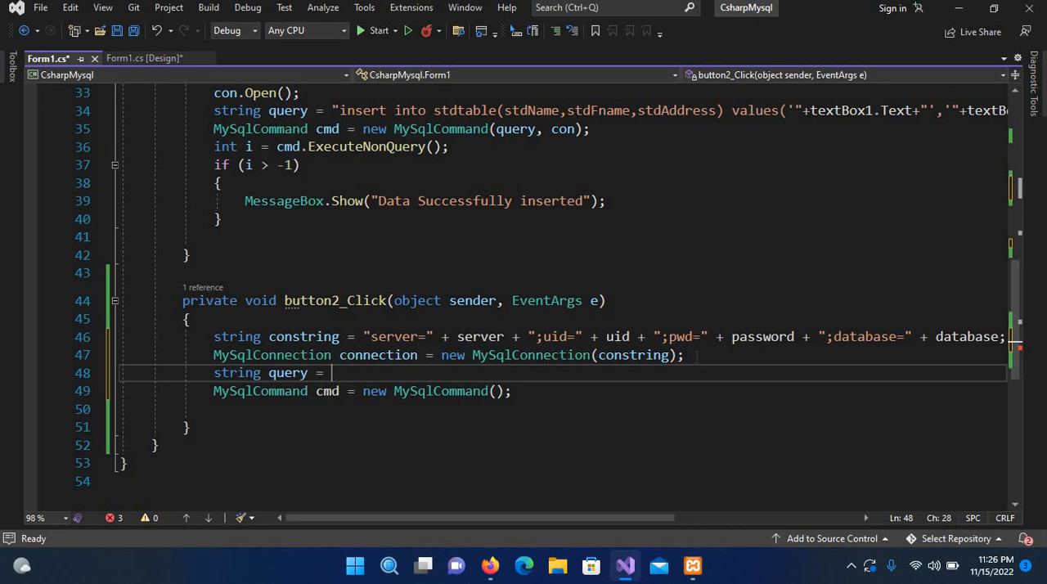
pyautogui.write('"select"')
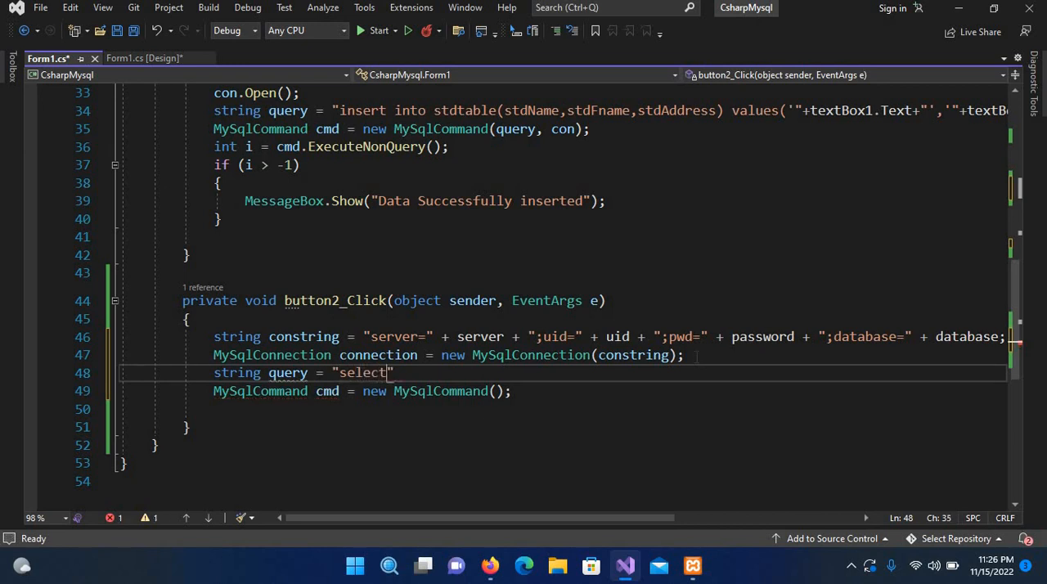
pyautogui.write('*')
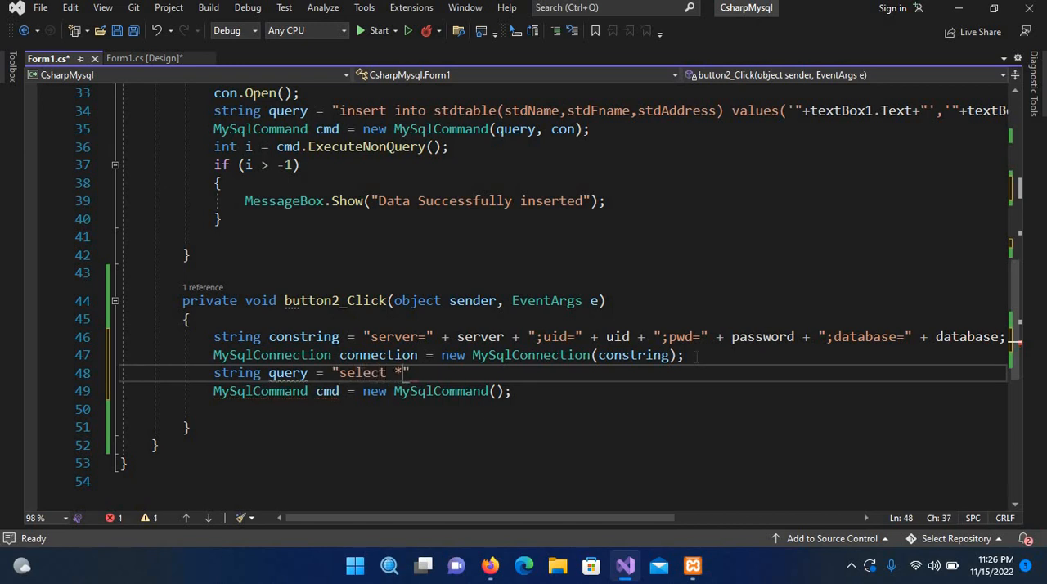
pyautogui.write('from')
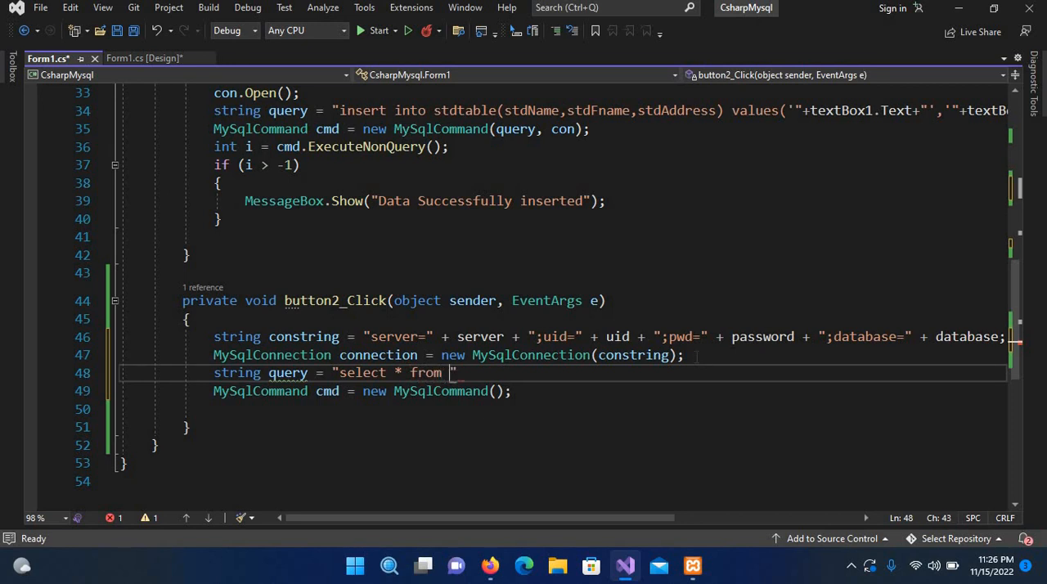
pyautogui.write('std')
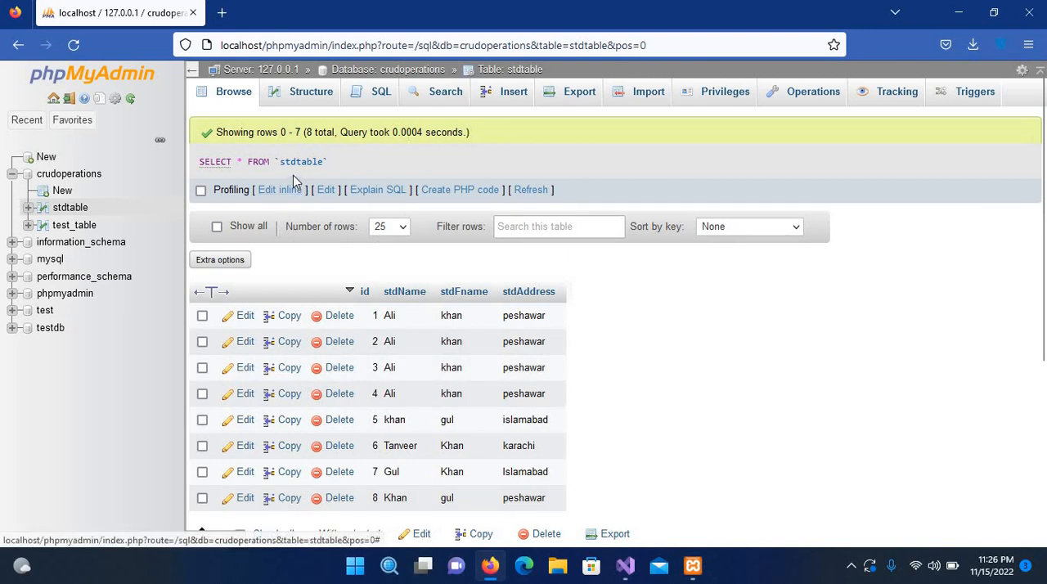
pyautogui.moveTo(625, 565)
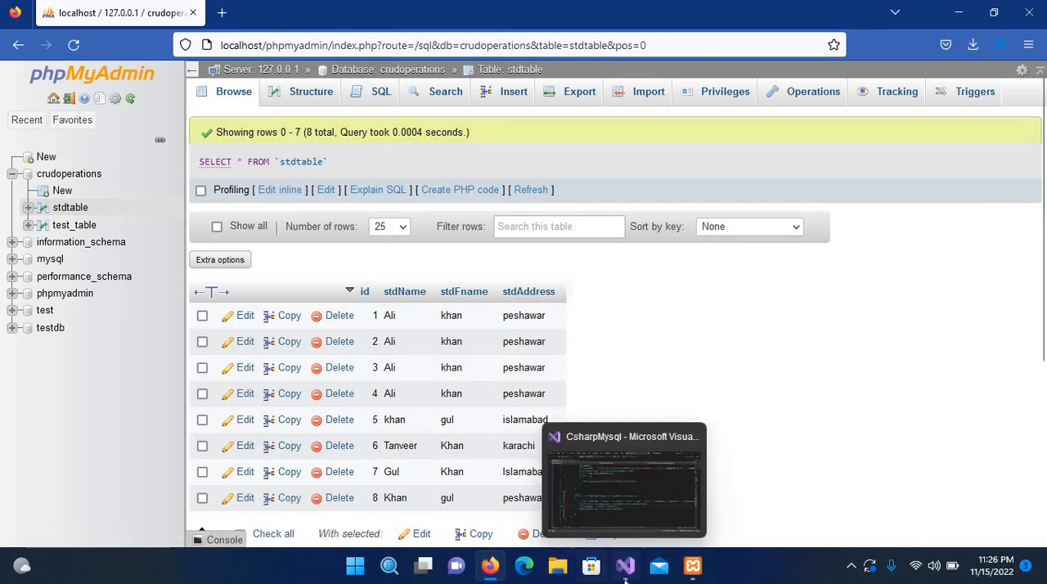
# Finish the query as "select * from stdtable" and pass query and connection to MySqlCommand
pyautogui.click(623, 480)
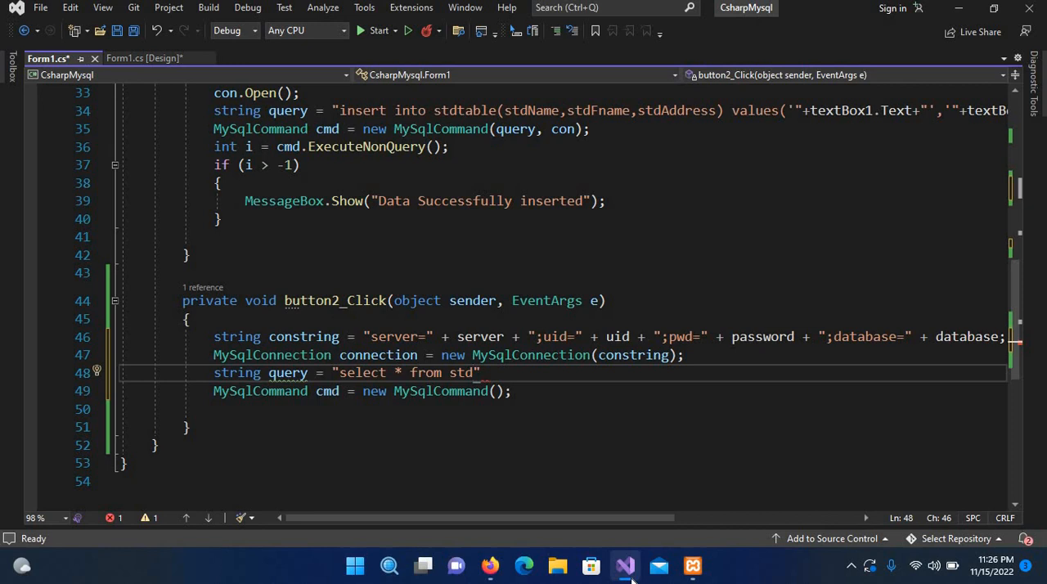
pyautogui.write('tab')
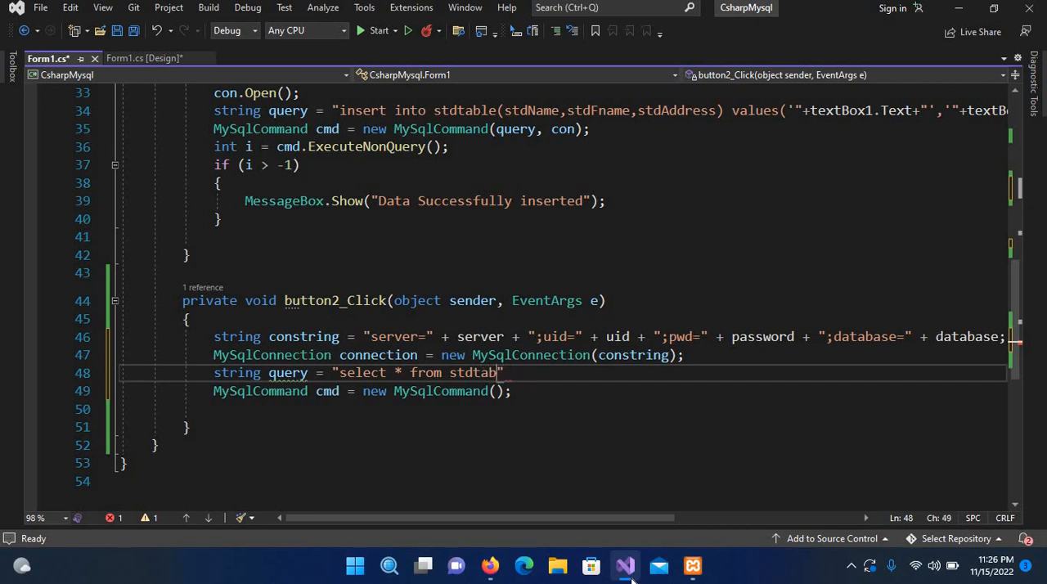
pyautogui.write('le')
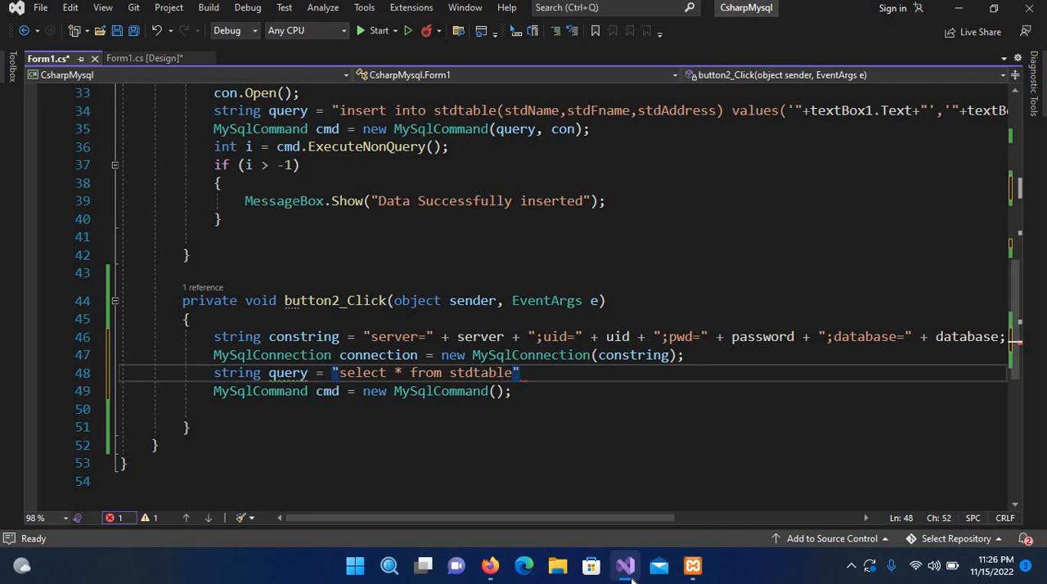
pyautogui.write(';')
pyautogui.write('connection.Open();')
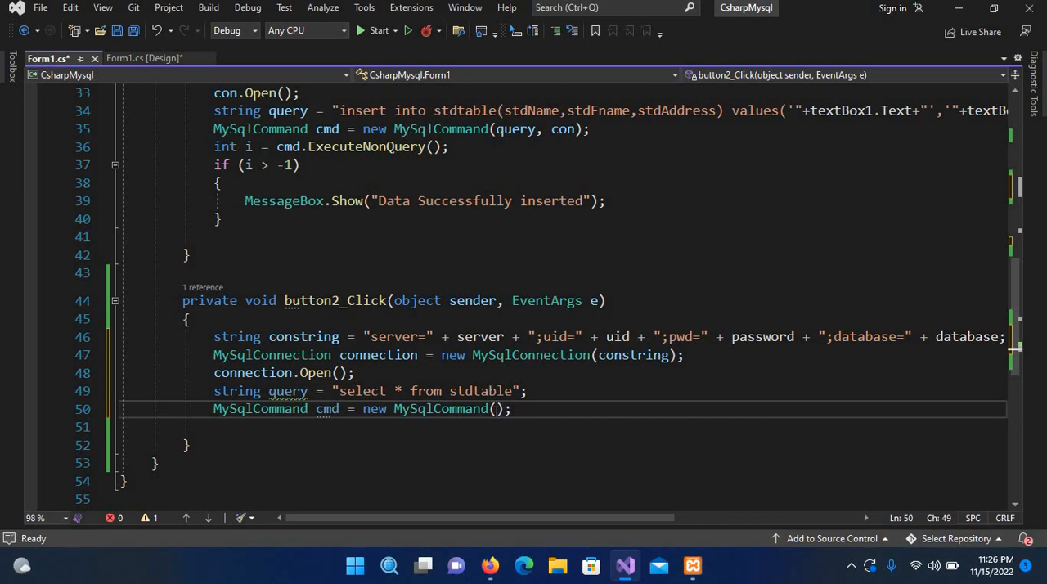
pyautogui.write('query,')
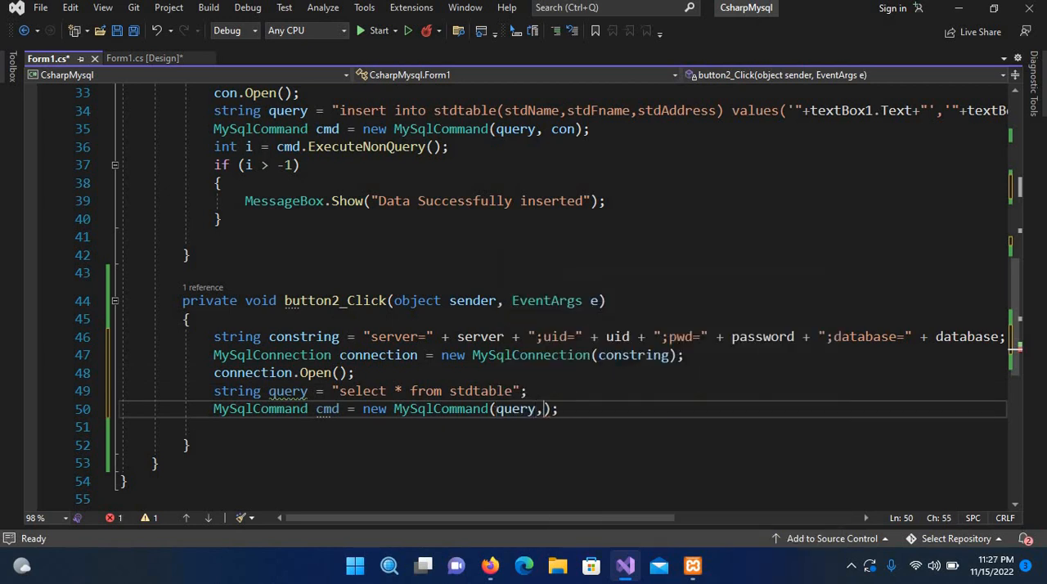
pyautogui.write('connection')
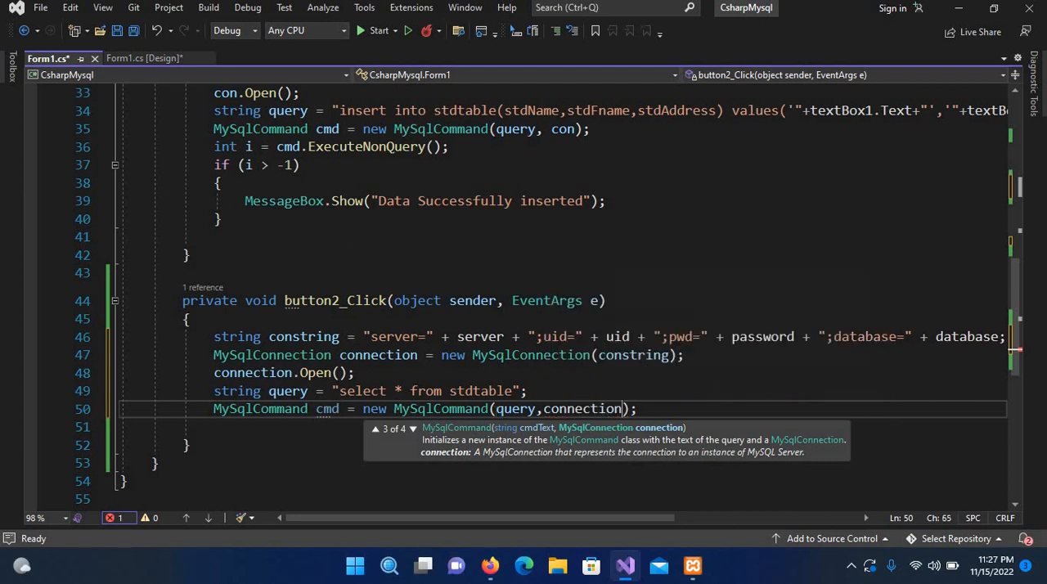
pyautogui.write(';')
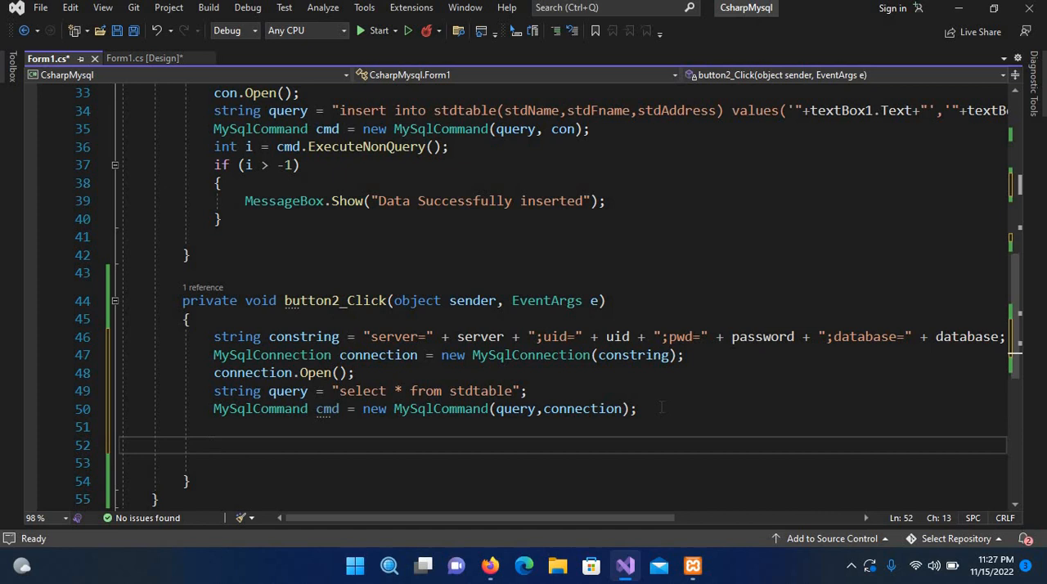
# Declare MySqlDataReader reader = cmd.ExecuteReader(); in button2_Click
pyautogui.write('SqlD')
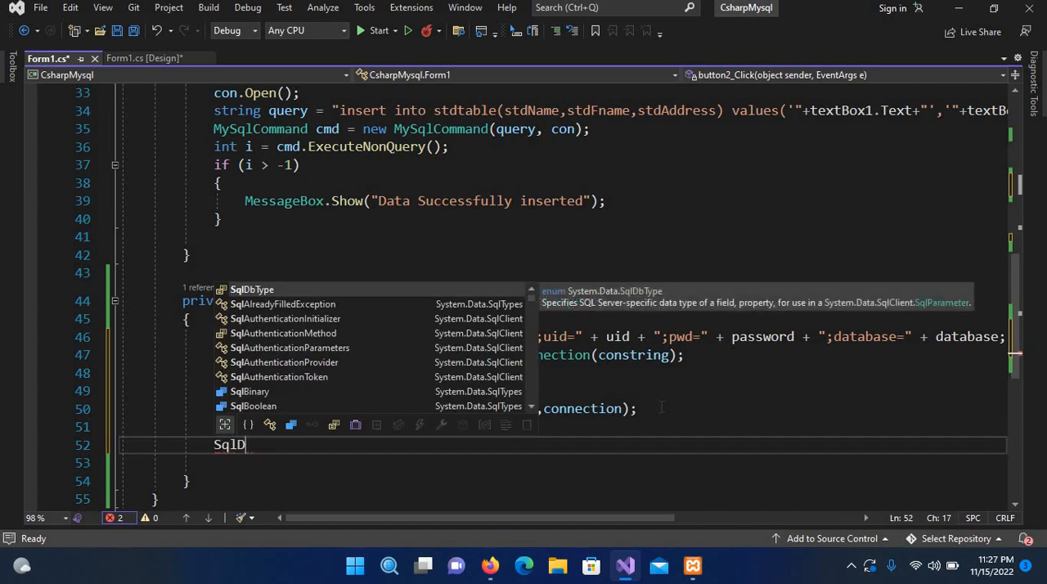
pyautogui.write('DataReade')
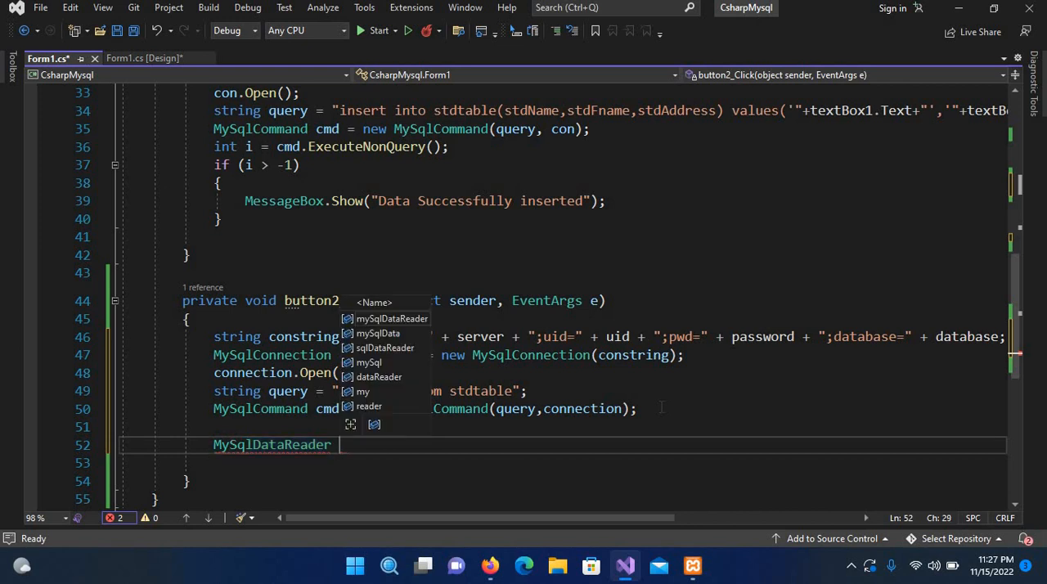
pyautogui.write('reader')
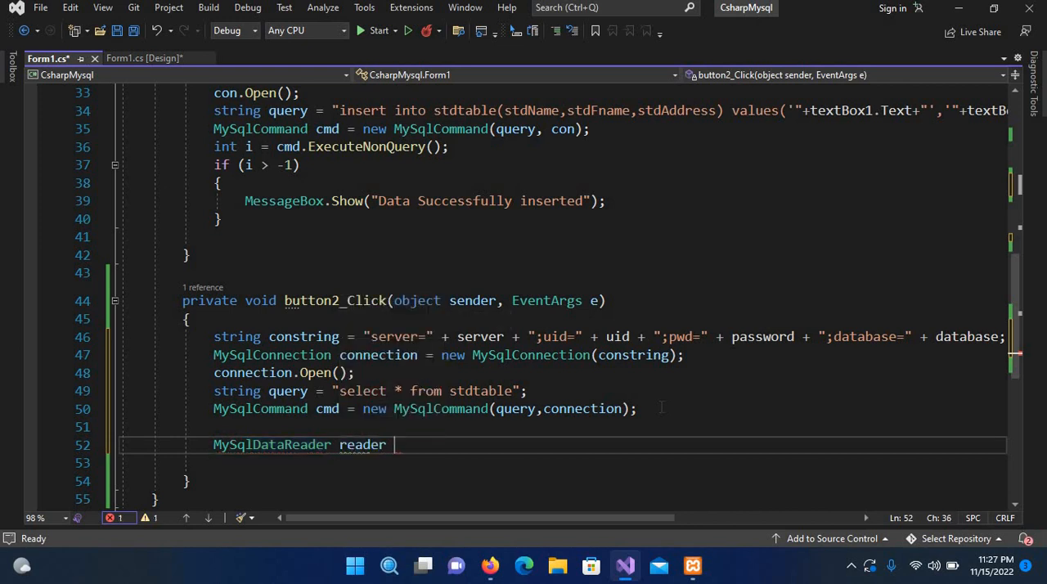
pyautogui.write('= cmd.ExecuteReader')
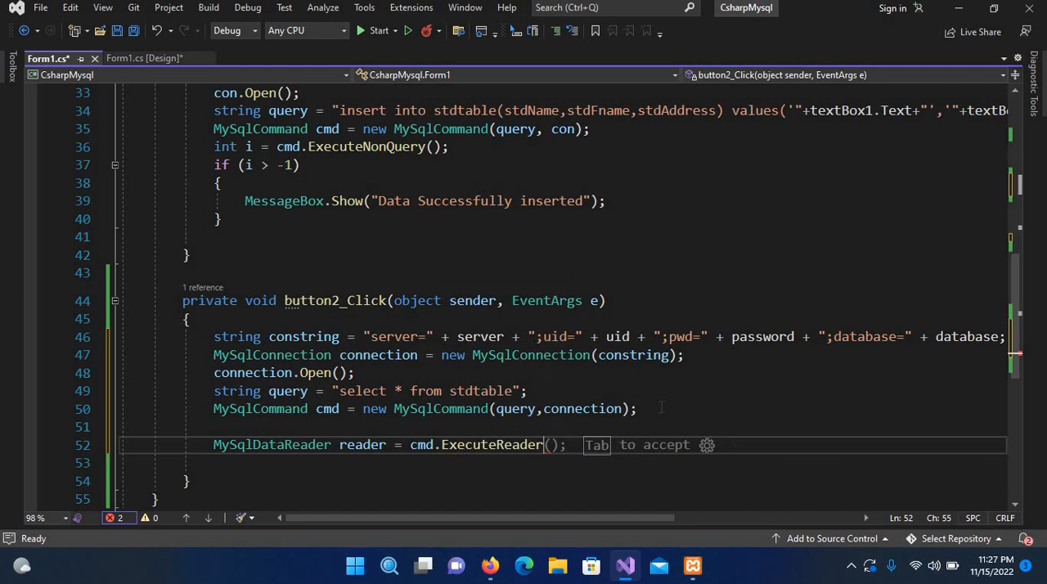
pyautogui.press('Tab')
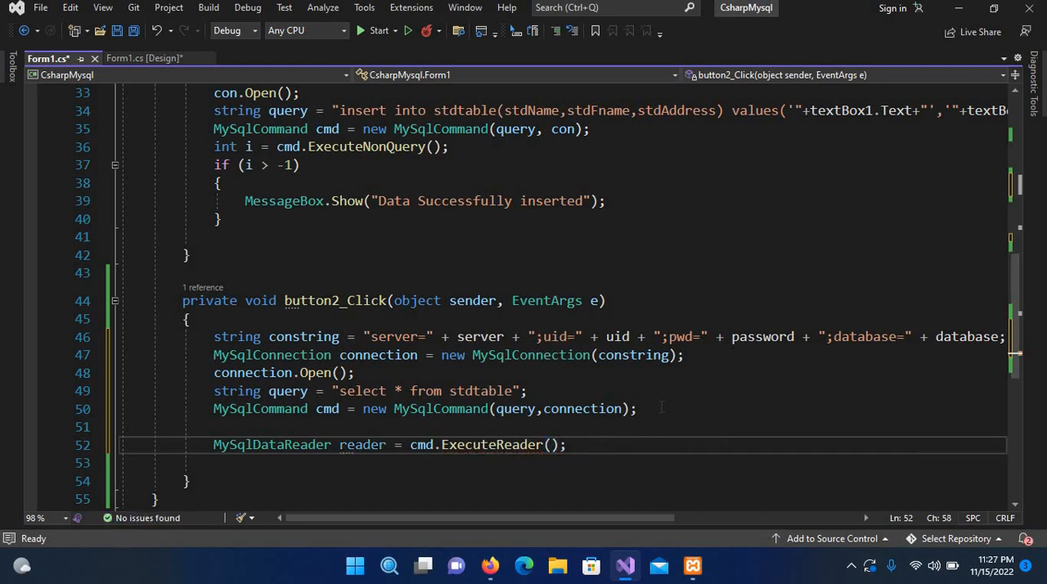
pyautogui.press('enter')
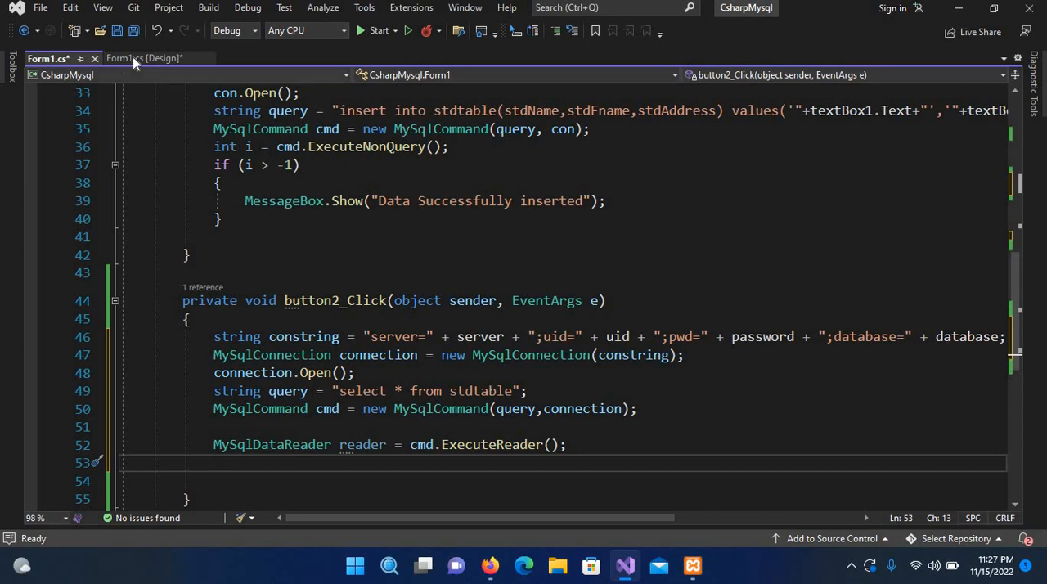
# Confirm in the designer's Properties that the grid is named dataGridViewStd, then return to Form1.cs
pyautogui.click(143, 58)
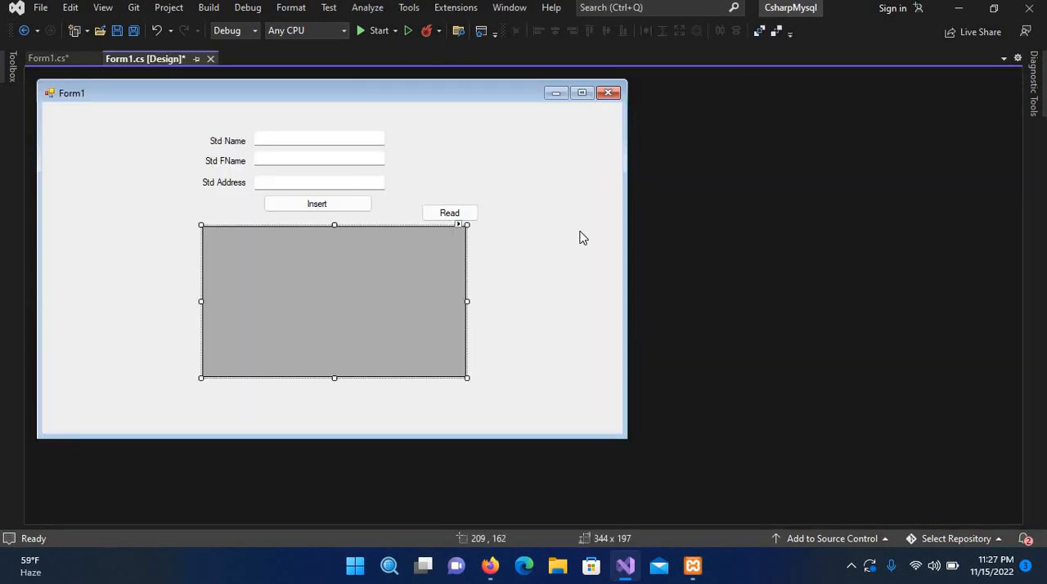
pyautogui.moveTo(382, 303)
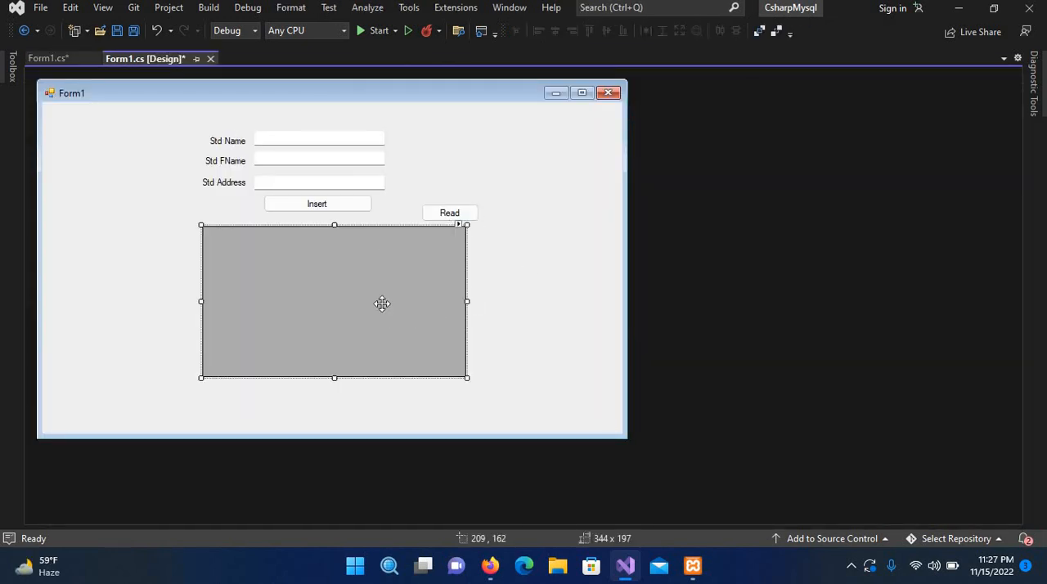
pyautogui.rightClick(382, 303)
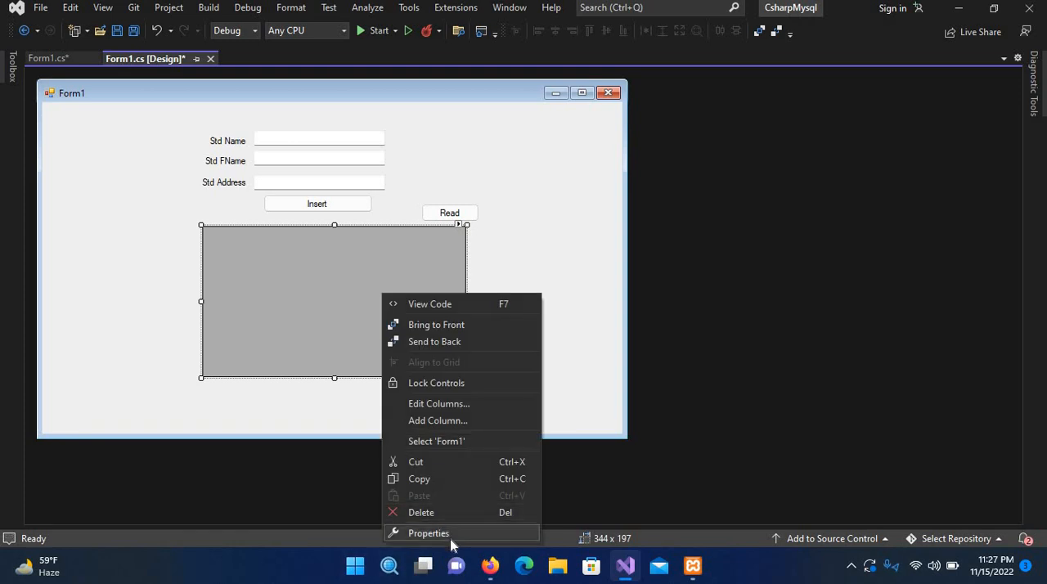
pyautogui.click(428, 533)
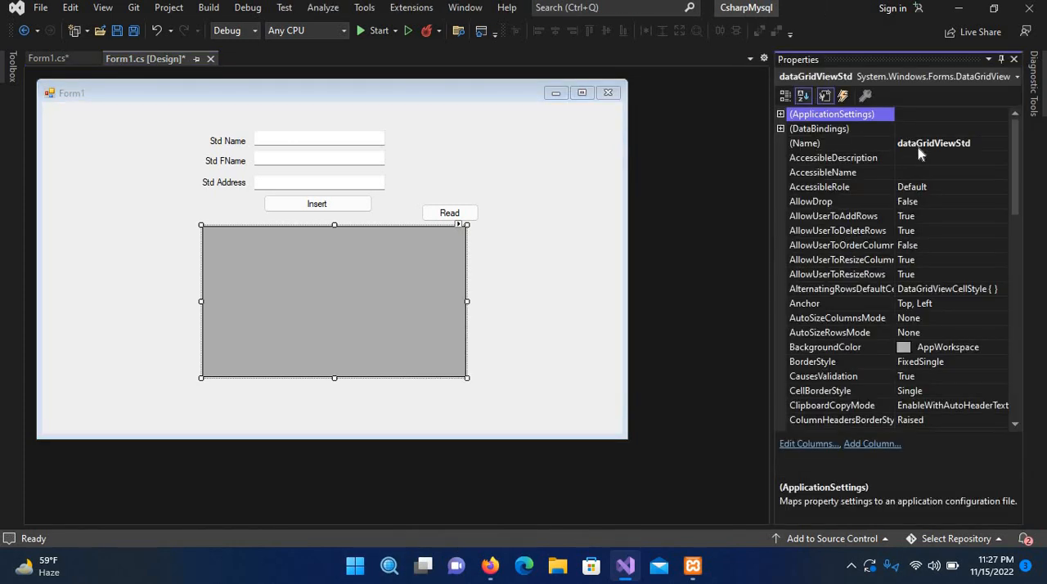
pyautogui.moveTo(675, 217)
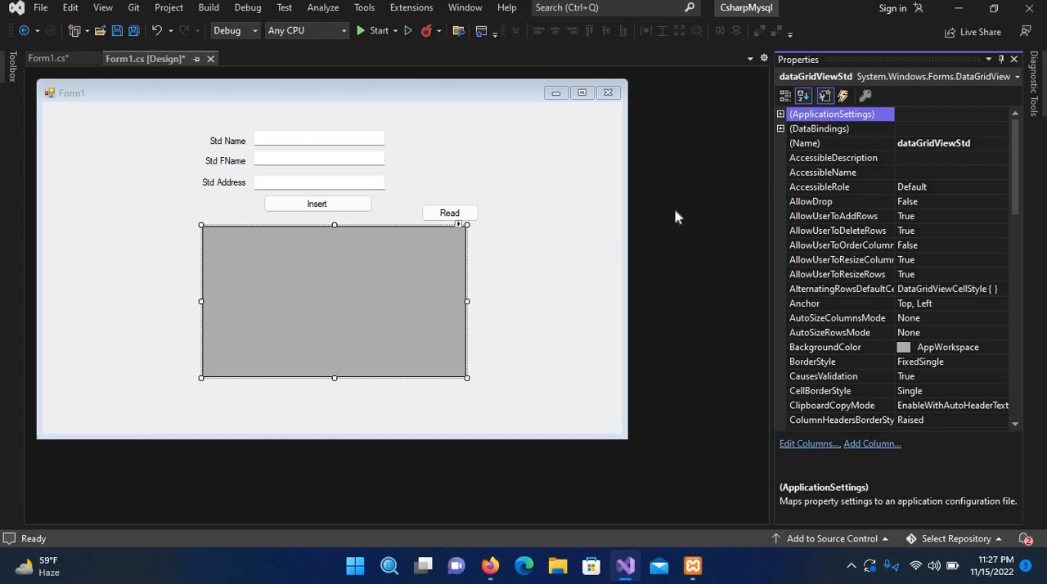
pyautogui.moveTo(362, 299)
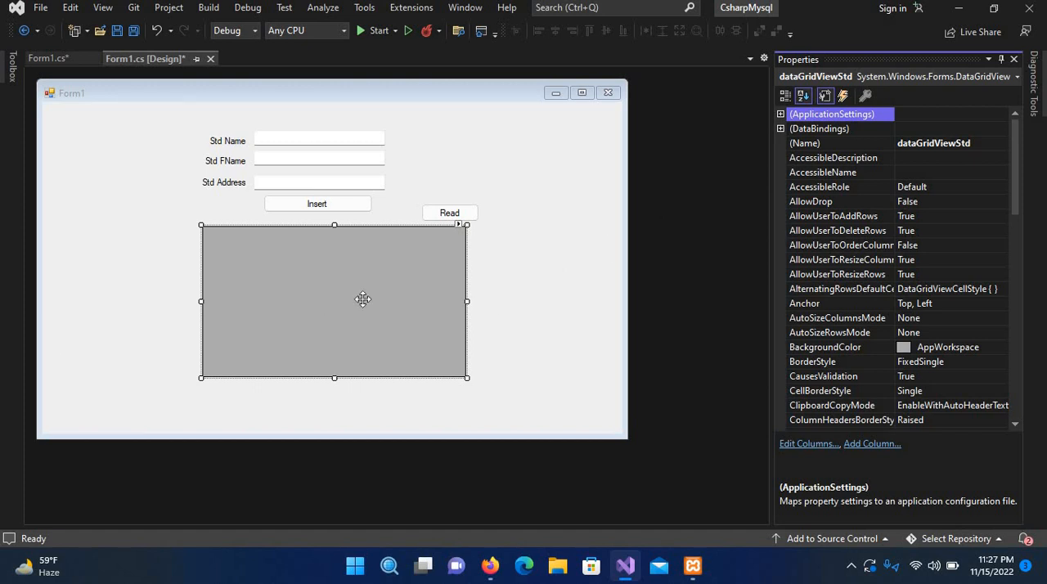
pyautogui.moveTo(462, 215)
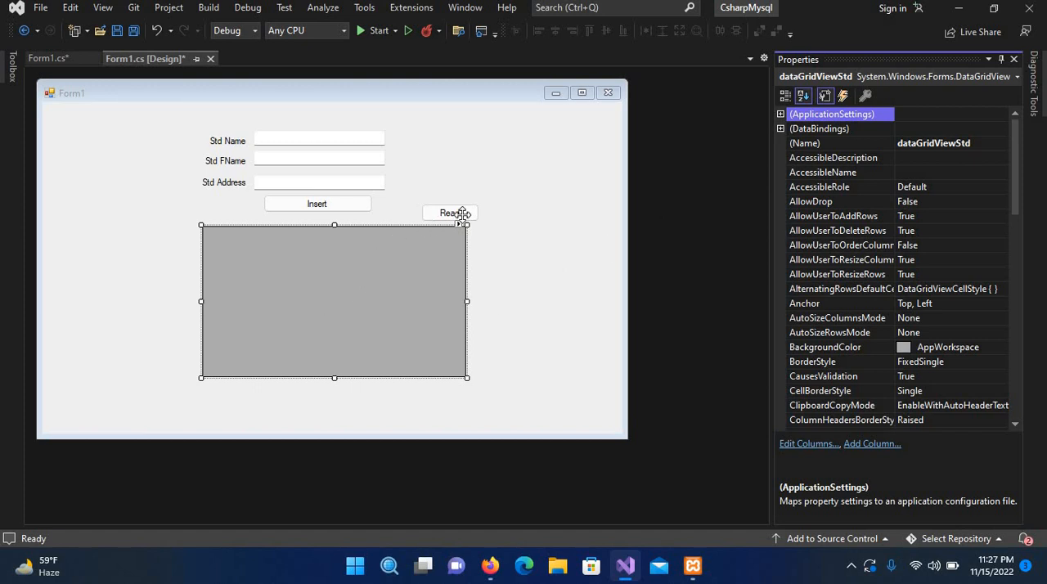
pyautogui.click(449, 213)
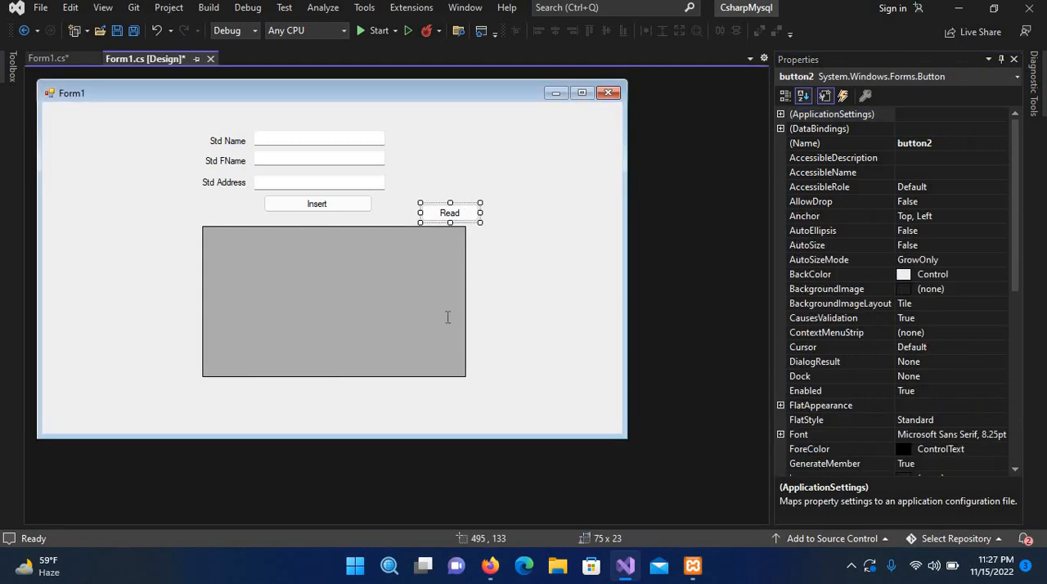
pyautogui.click(46, 58)
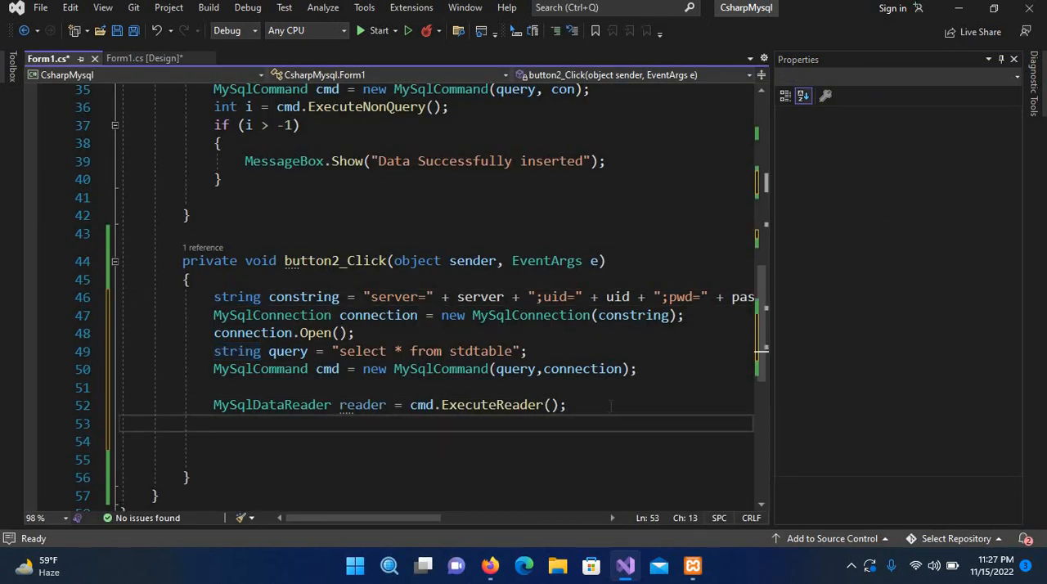
# Load reader into DataTable dt and set it as dataGridViewStd's DataSource
pyautogui.write('DataTable dt = new DataTable();')
pyautogui.click(435, 459)
pyautogui.write('dt.Load(reader)')
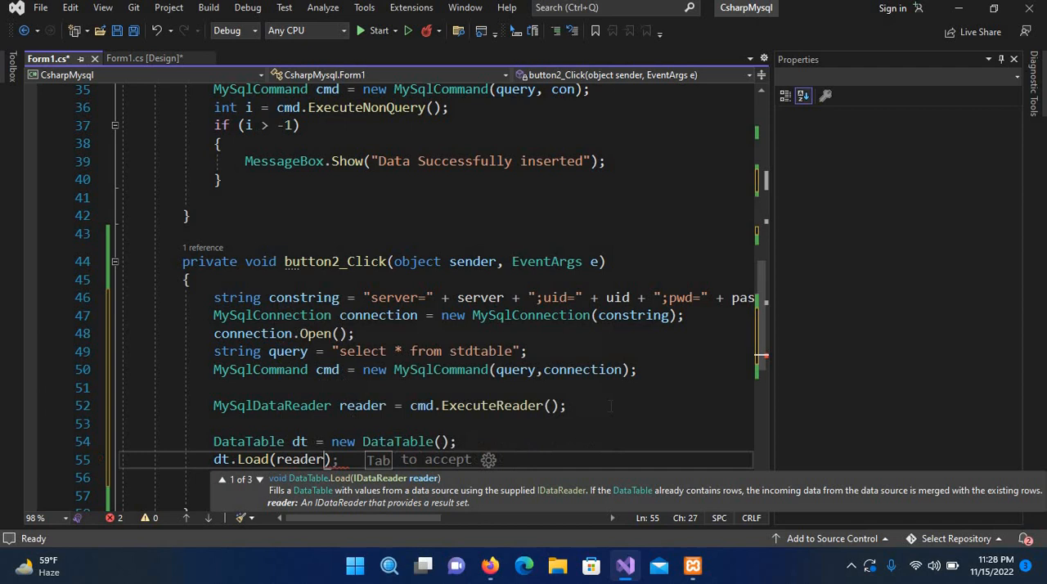
pyautogui.press('Escape')
pyautogui.write(';')
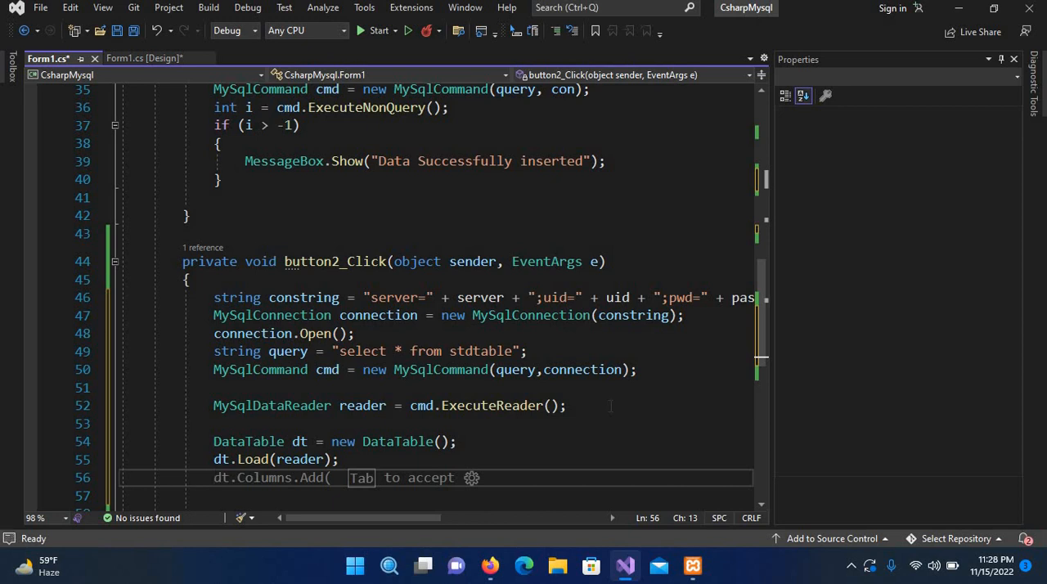
pyautogui.write('database')
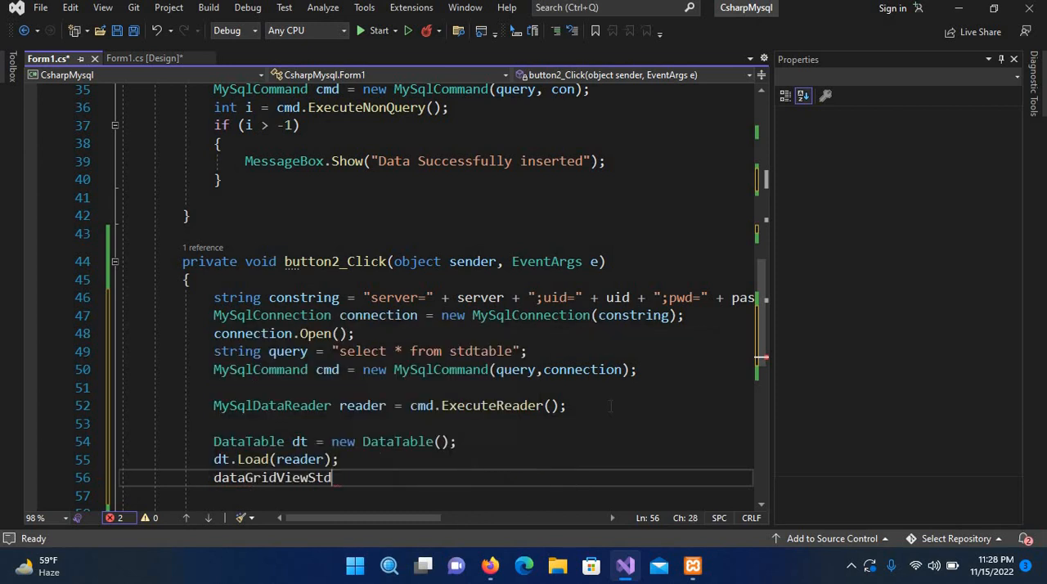
pyautogui.write('.dataSource = dt;')
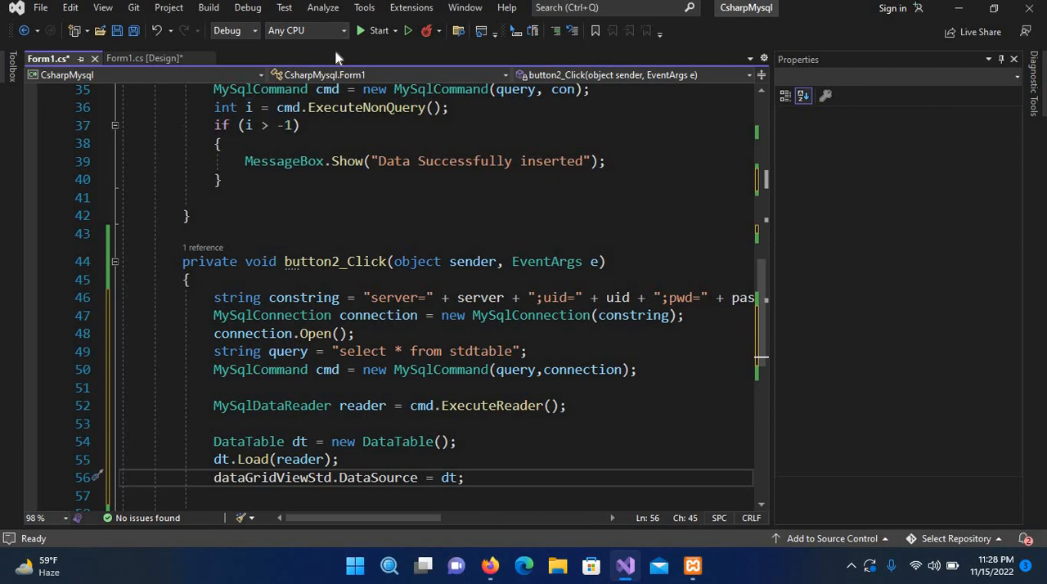
# Build and launch the WinForms student app with Start
pyautogui.click(378, 30)
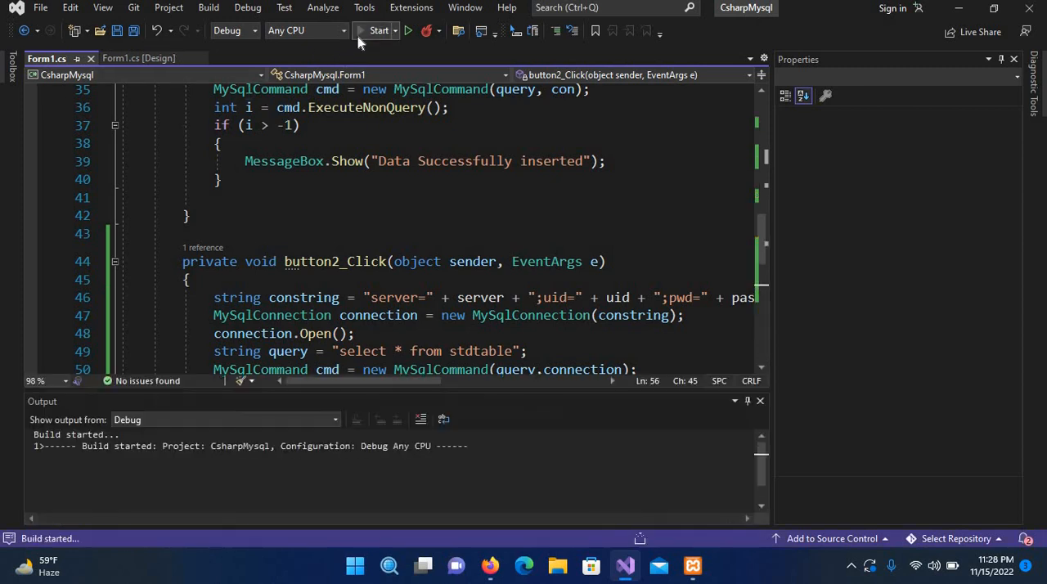
pyautogui.click(378, 30)
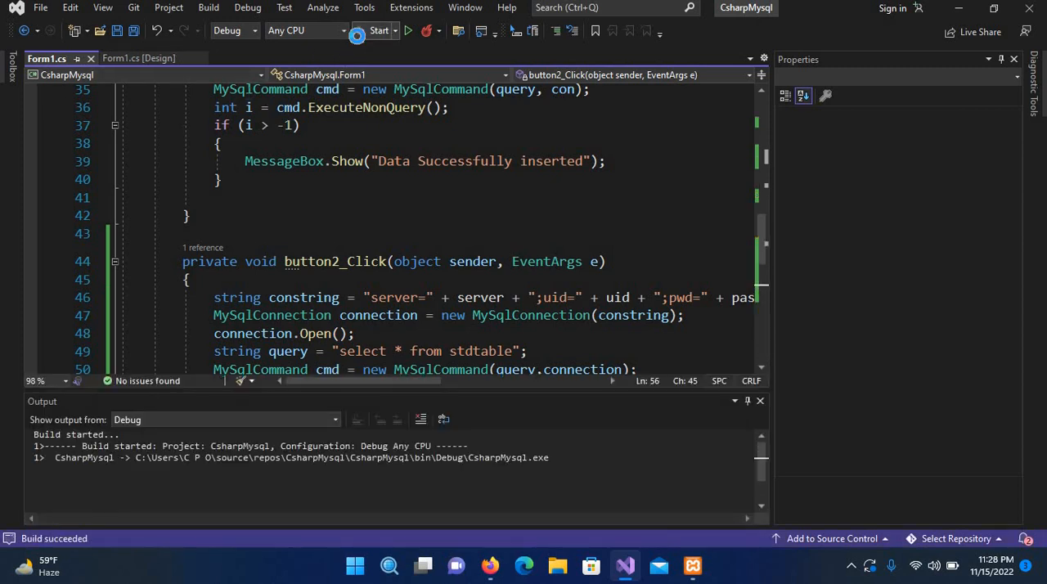
pyautogui.click(378, 30)
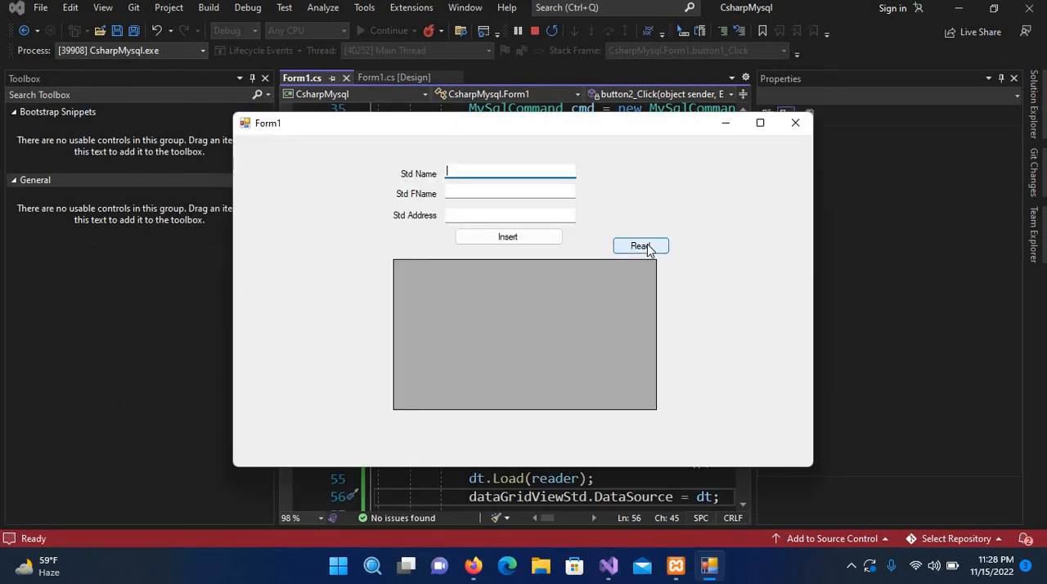
# Load stdtable rows 1–8 into the grid with Read, then bring up Firefox to compare
pyautogui.click(640, 245)
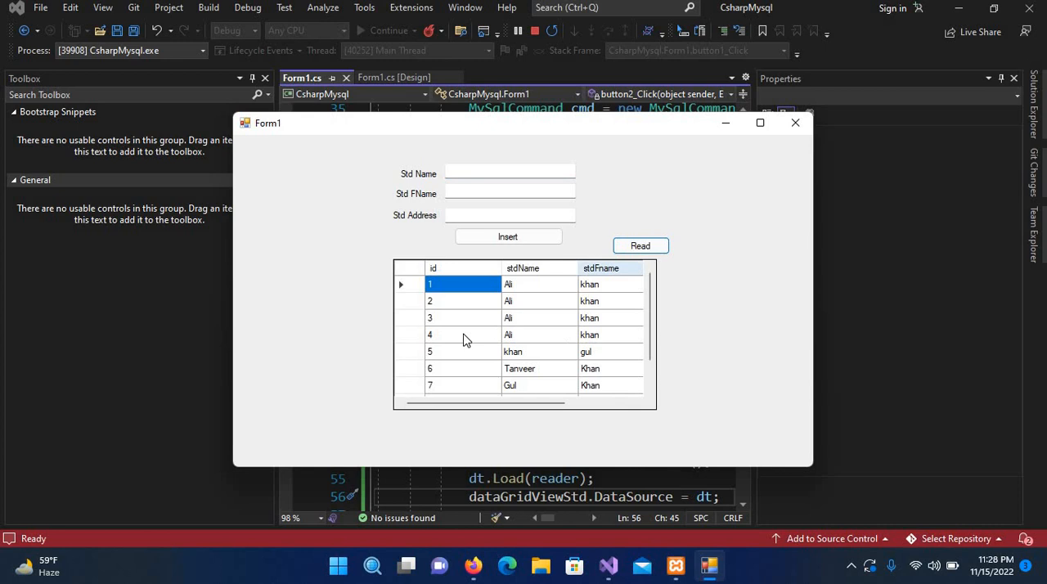
pyautogui.moveTo(575, 336)
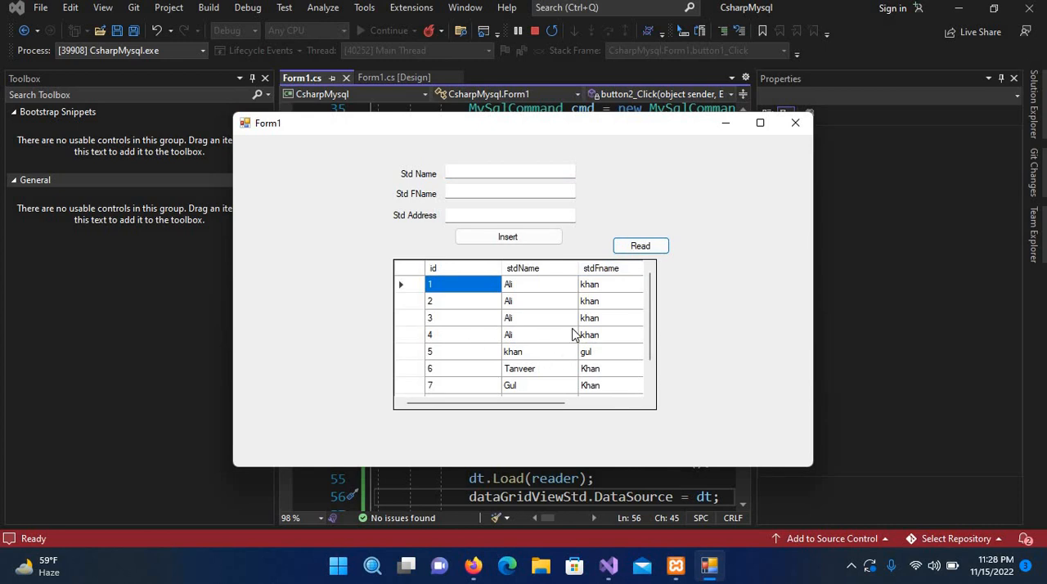
pyautogui.scroll(-3)
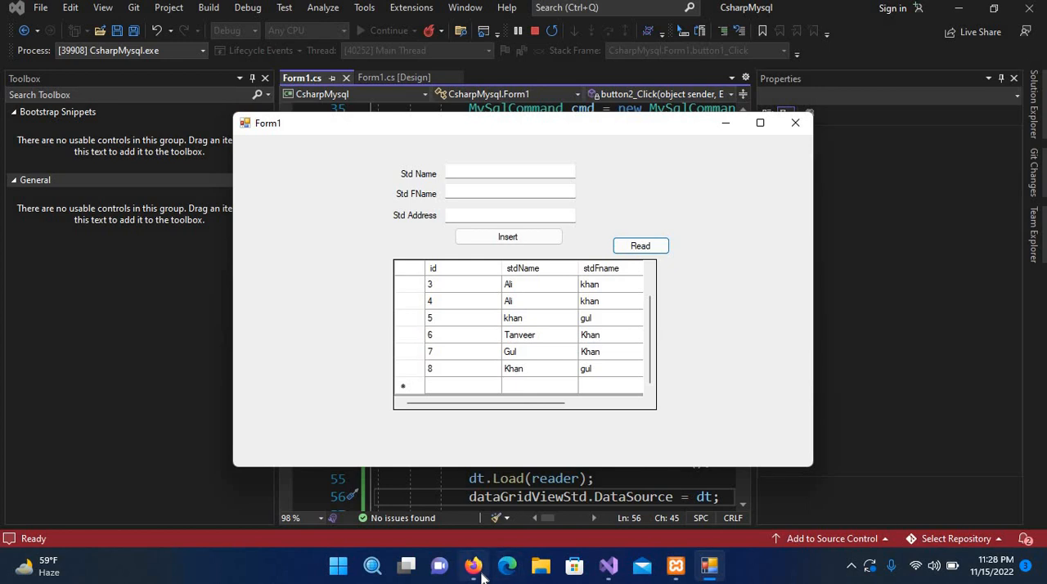
pyautogui.click(473, 565)
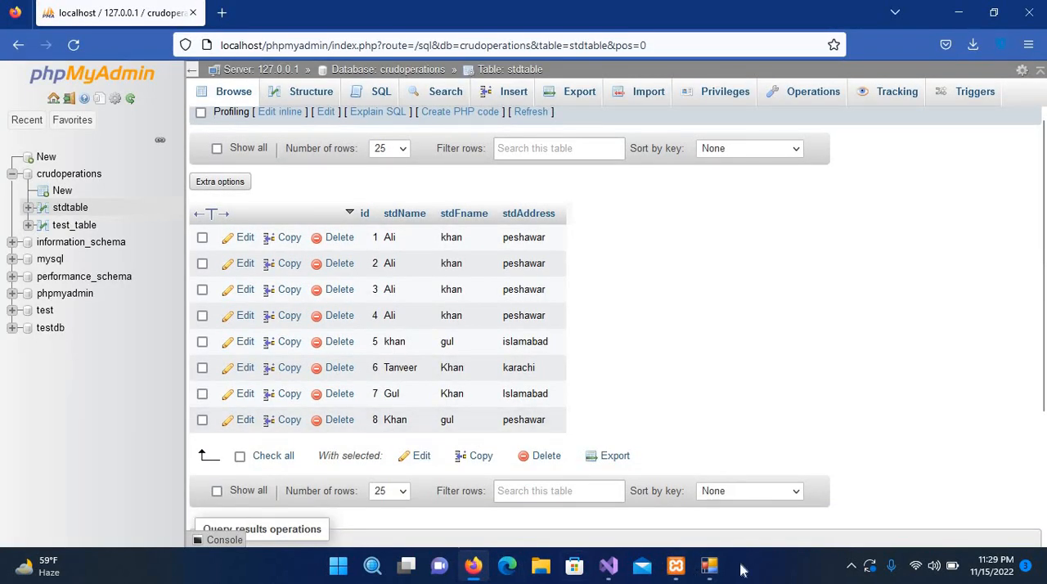
pyautogui.moveTo(708, 565)
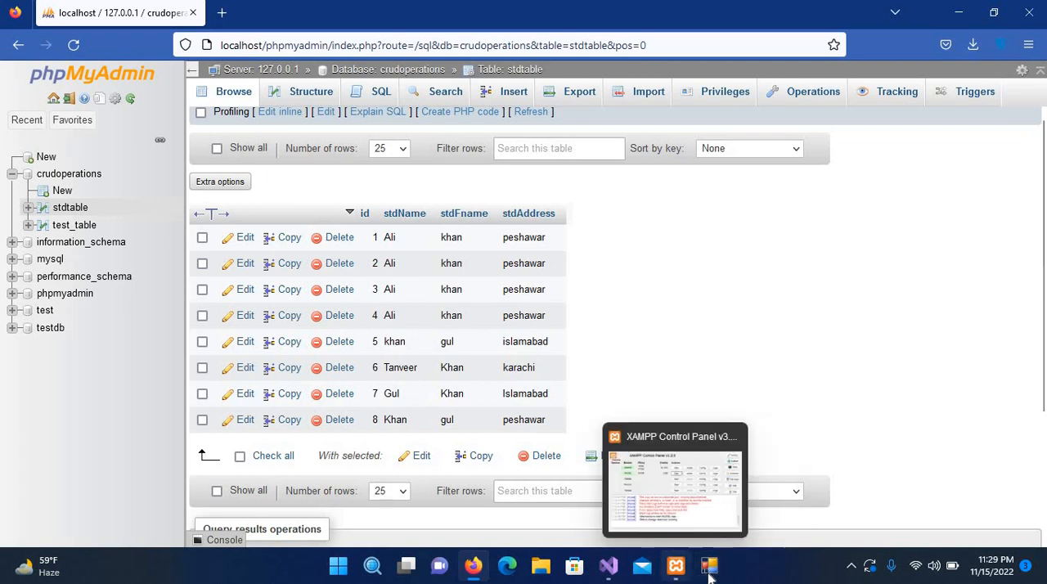
# After comparing phpMyAdmin's stdtable list, bring the running Form1 back in front
pyautogui.click(708, 565)
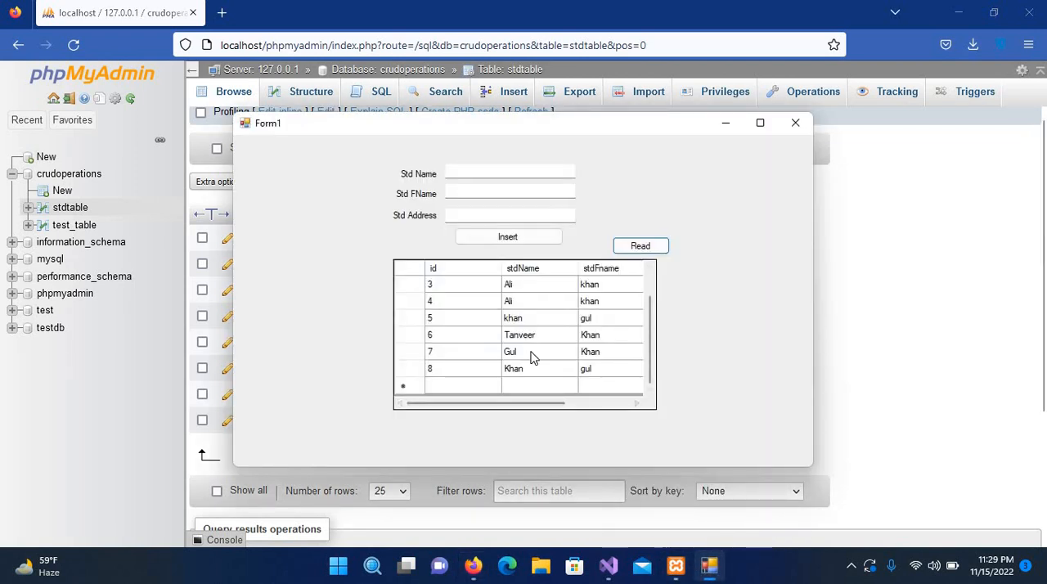